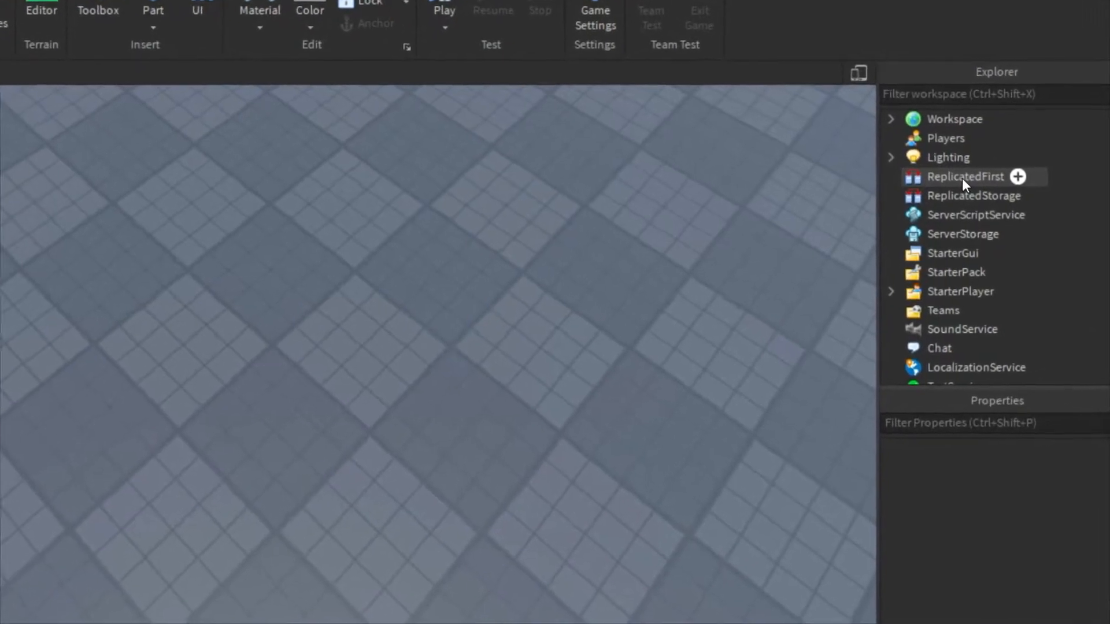
# Insert a LocalScript in ReplicatedFirst calling game.ReplicatedFirst:RemoveDefaultLoadingScreen()
pyautogui.click(1022, 175)
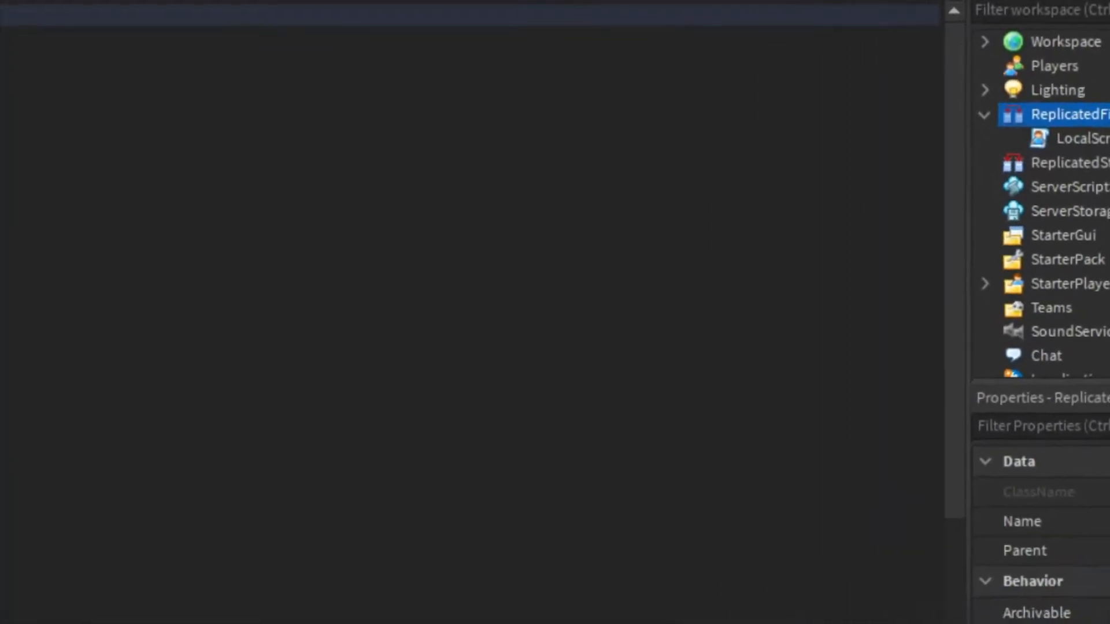
pyautogui.write('game.ReplicatedFirst:Remo')
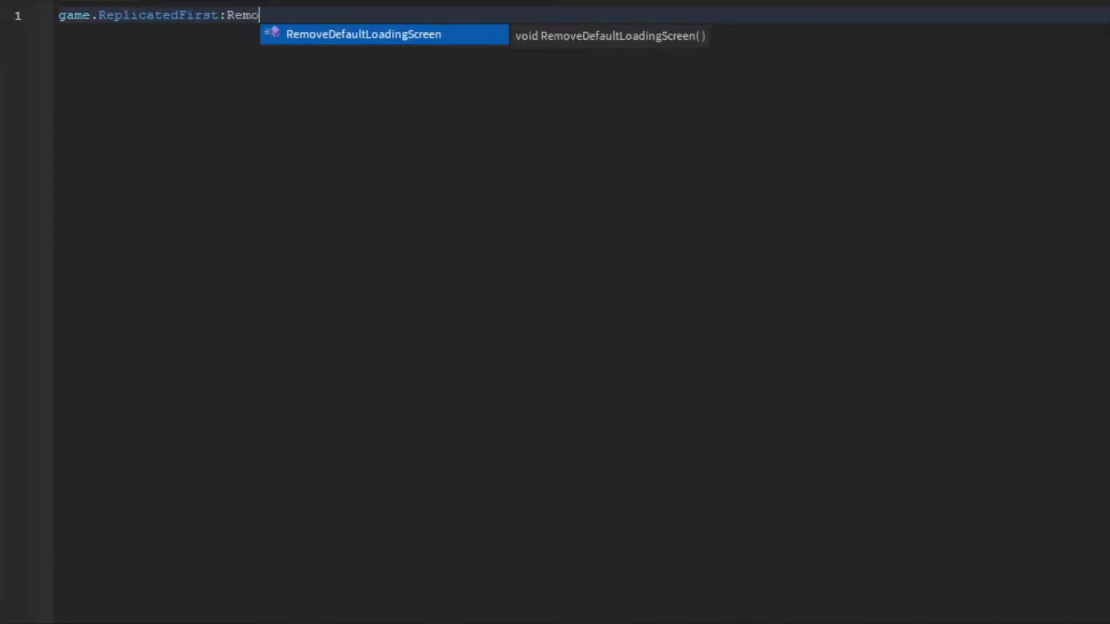
pyautogui.press('Tab')
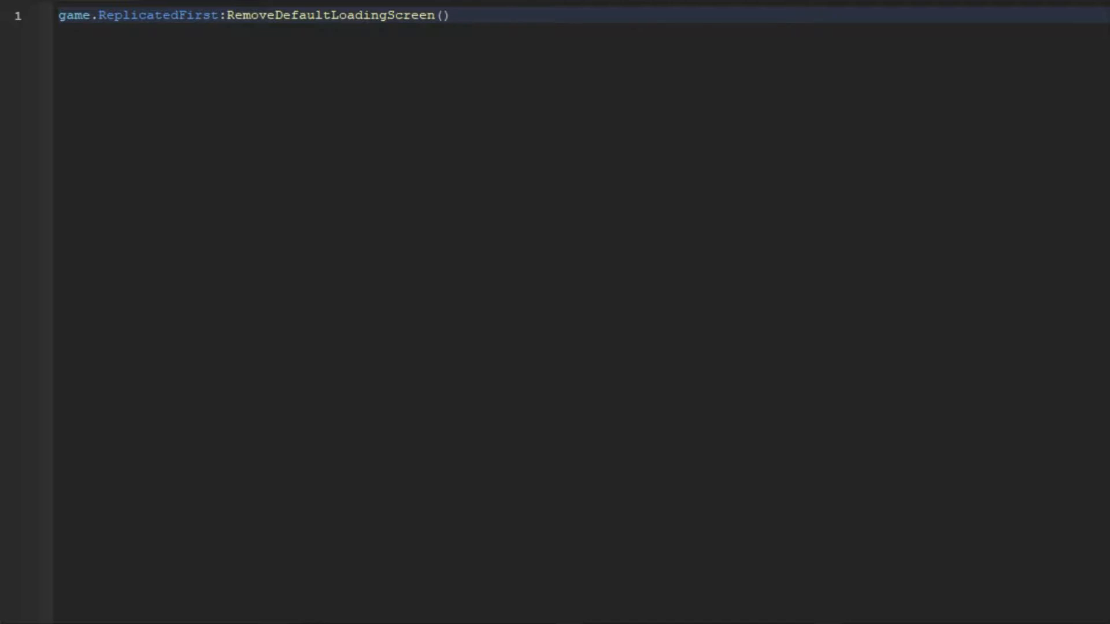
# Declare local PlayerGui = game.Players.LocalPlayer:WaitForChild("PlayerGui")
pyautogui.write('local')
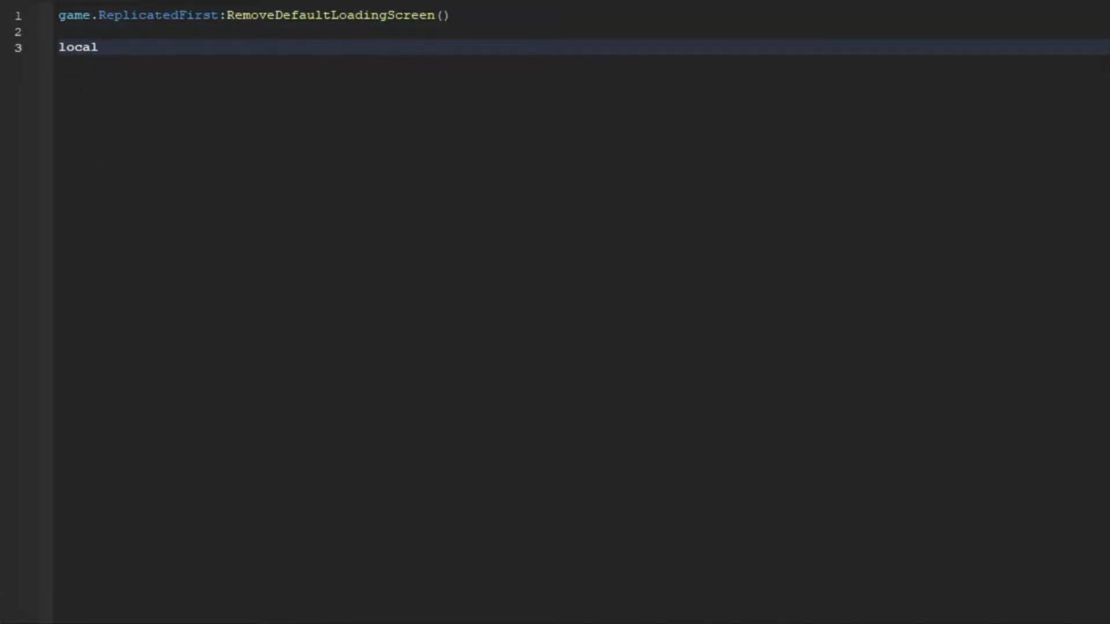
pyautogui.write('PlayerG')
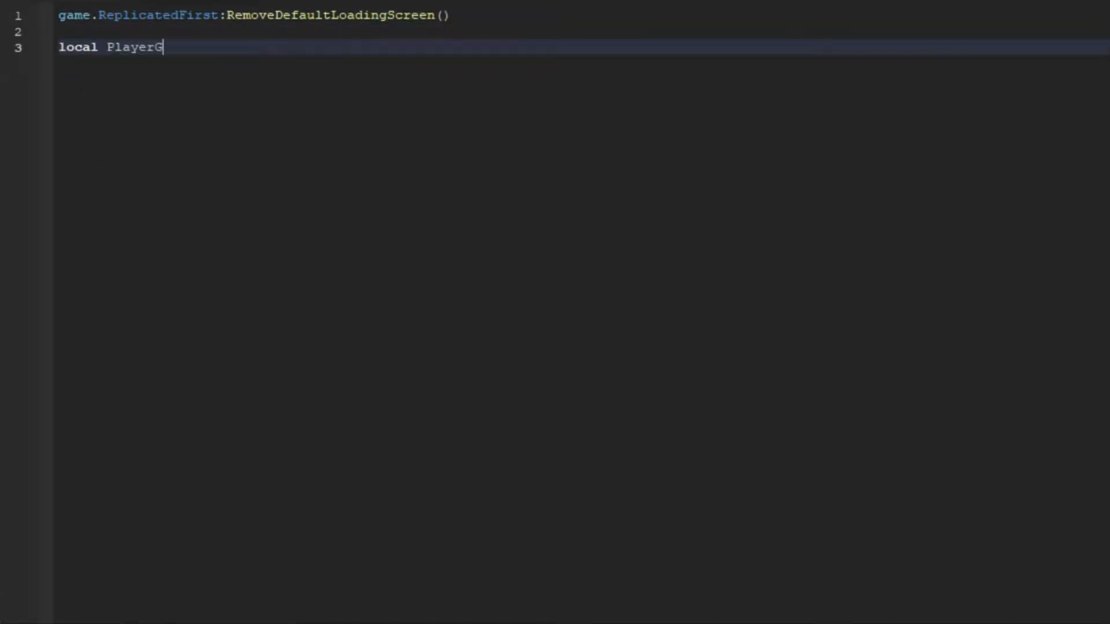
pyautogui.write('ui = gam')
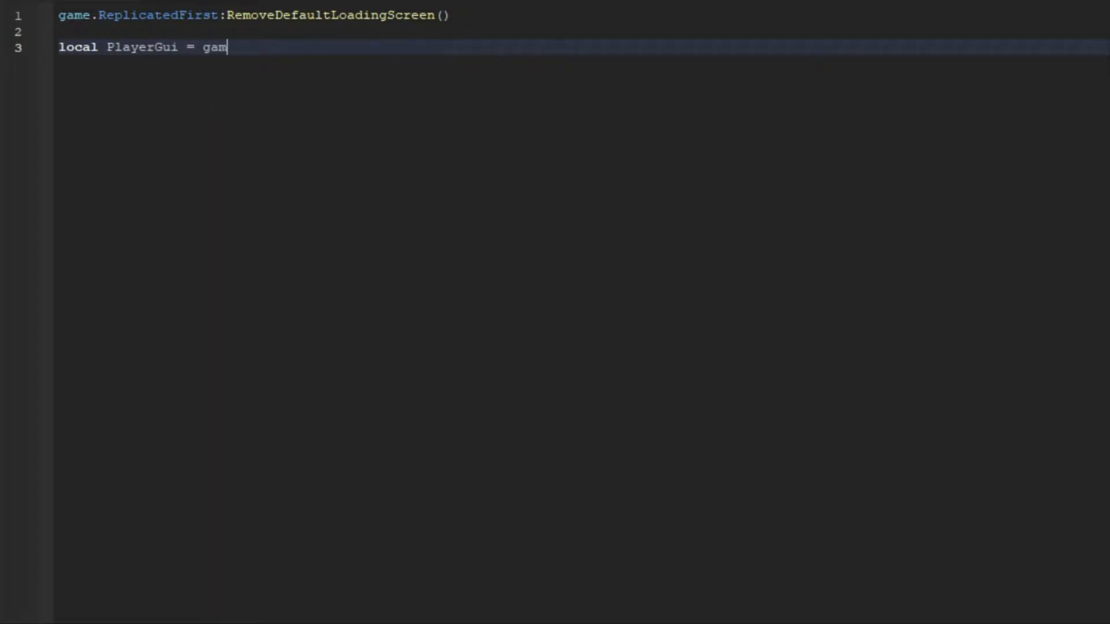
pyautogui.write('e.Players.L')
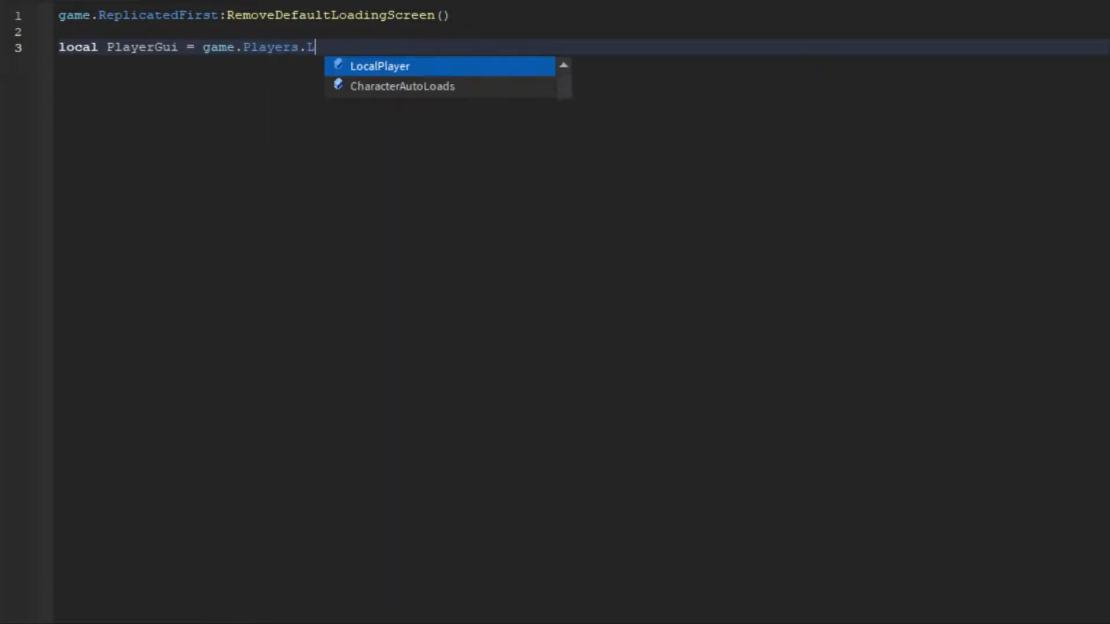
pyautogui.write('ocalPlayer:Wait')
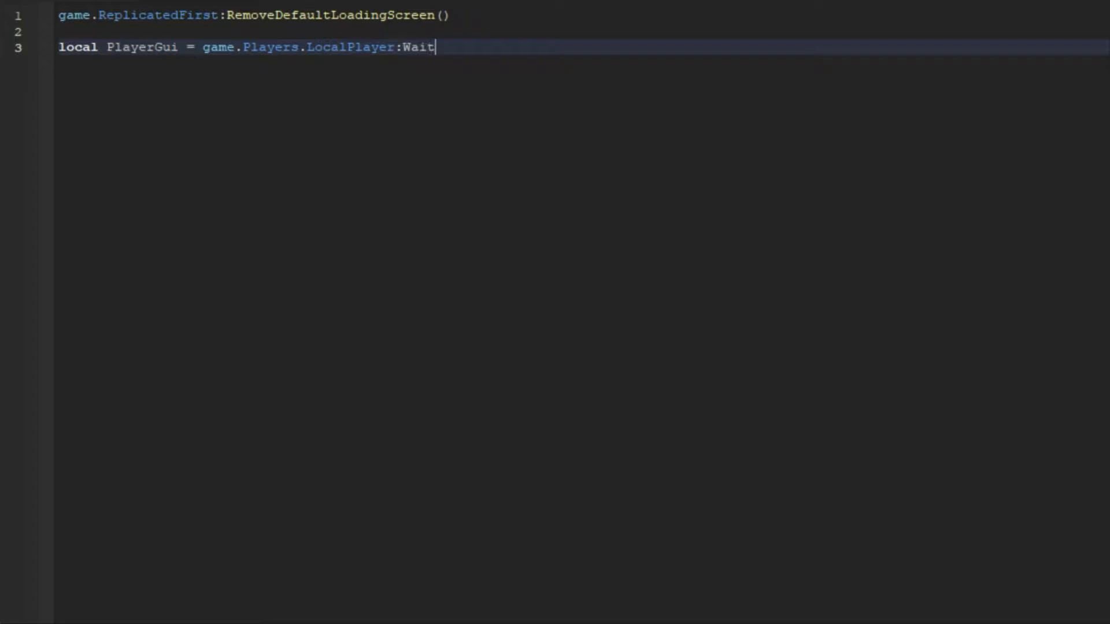
pyautogui.write('ForChild()')
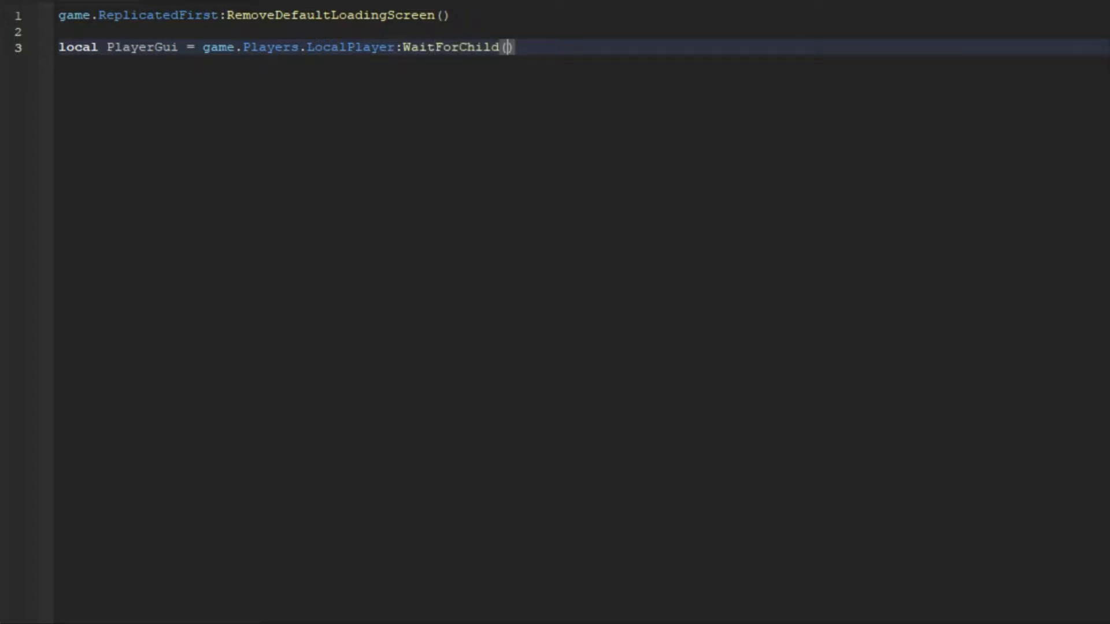
pyautogui.write('"Player"')
pyautogui.write('PlayerGui')
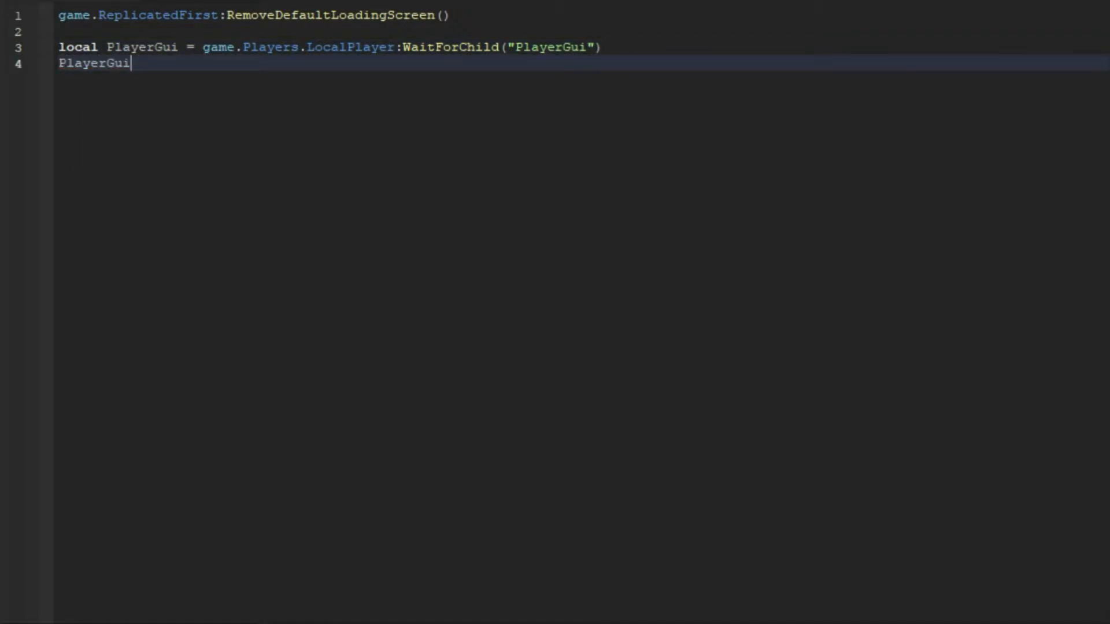
# Add PlayerGui:SetTopbarTransparency(0) on the next line
pyautogui.write(':Set')
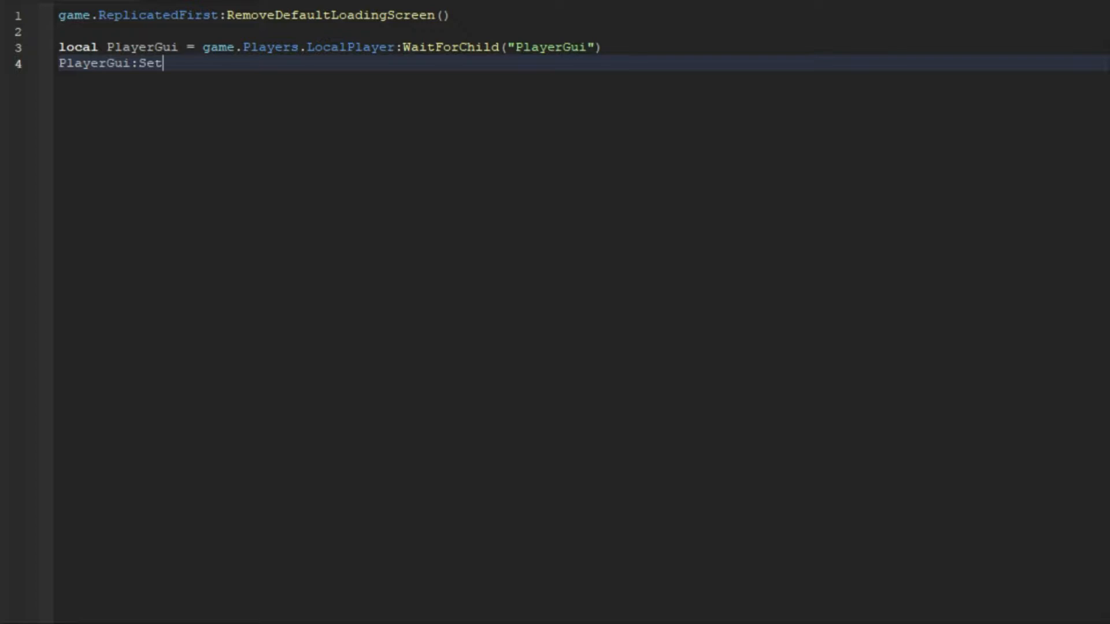
pyautogui.write('TopbarTransp')
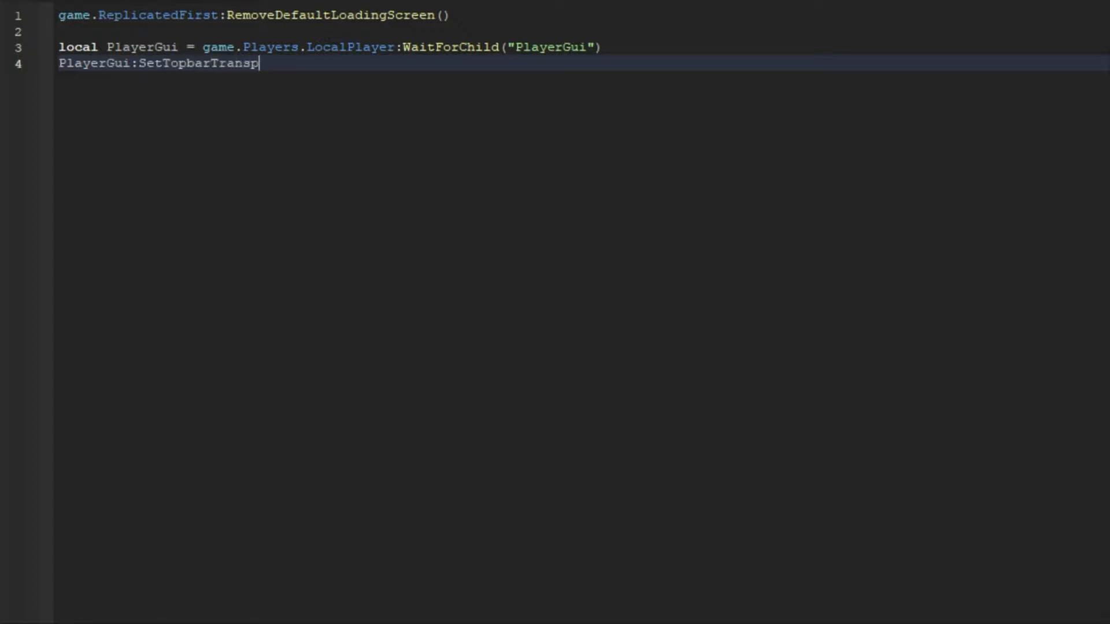
pyautogui.write('arency')
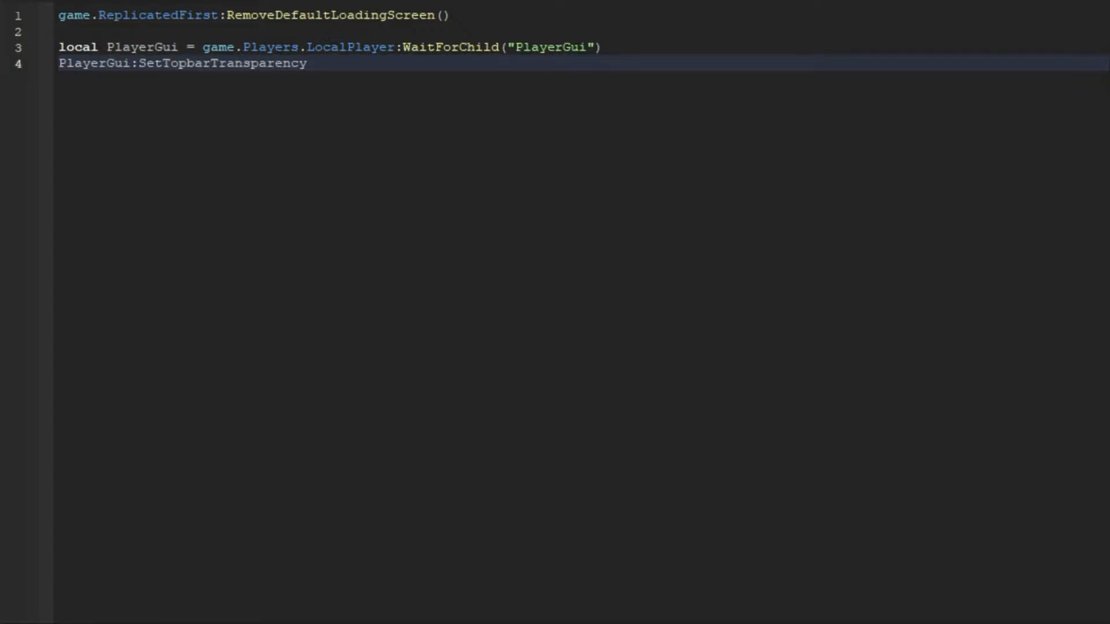
pyautogui.write('(0)')
pyautogui.write('local GUI = script.LoadingScreen:Cl')
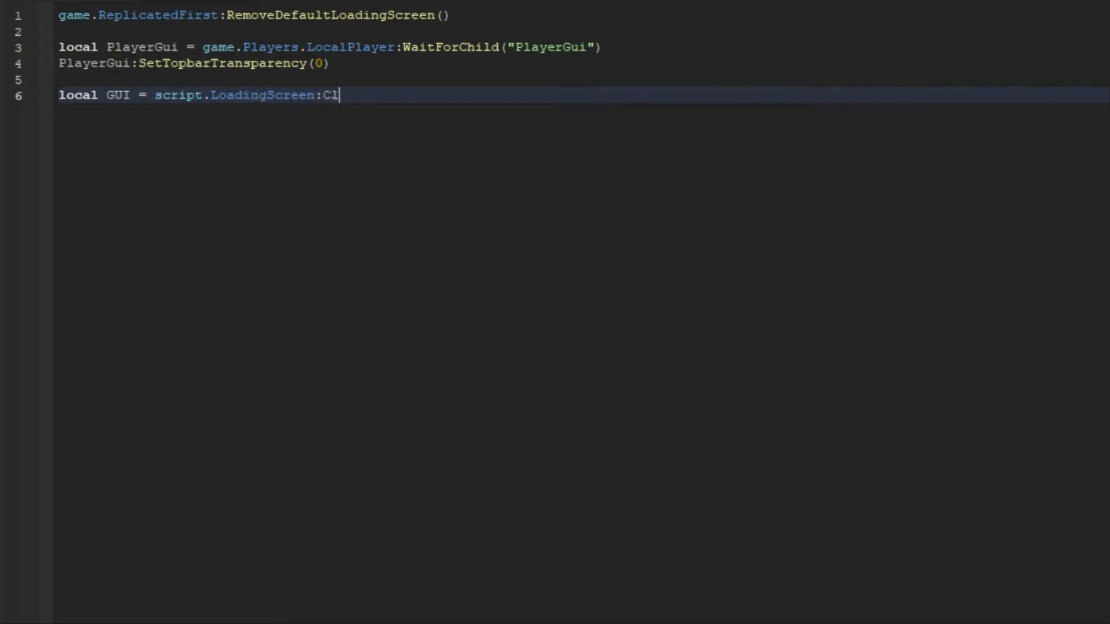
# Clone script.LoadingScreen into GUI, set GUI.Parent = PlayerGui, then wait(11)
pyautogui.write('one()')
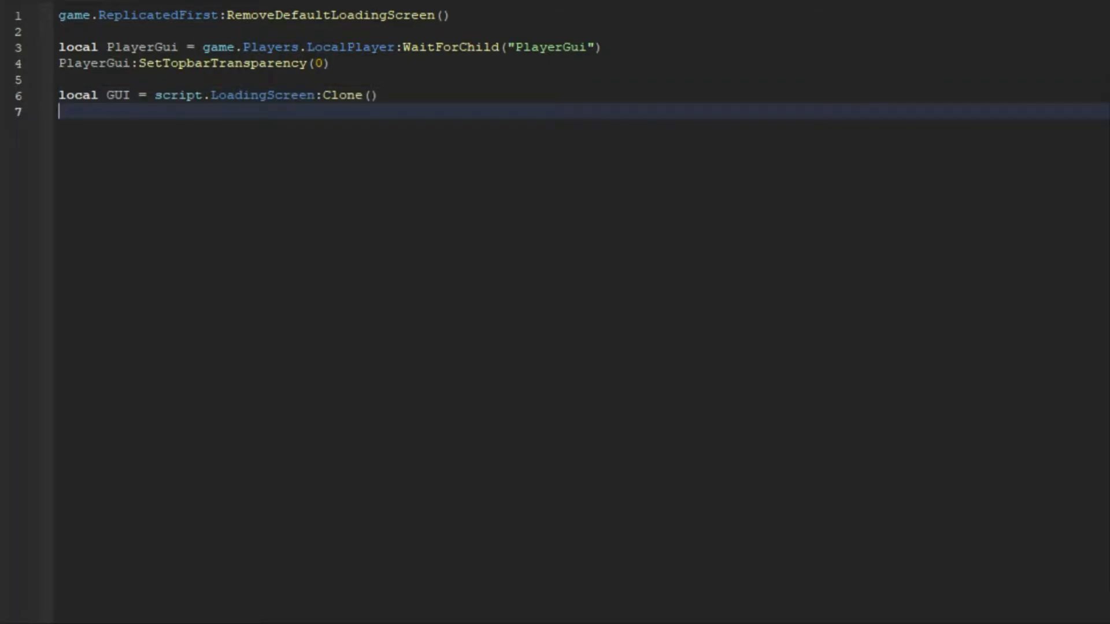
pyautogui.write('GUI.Par')
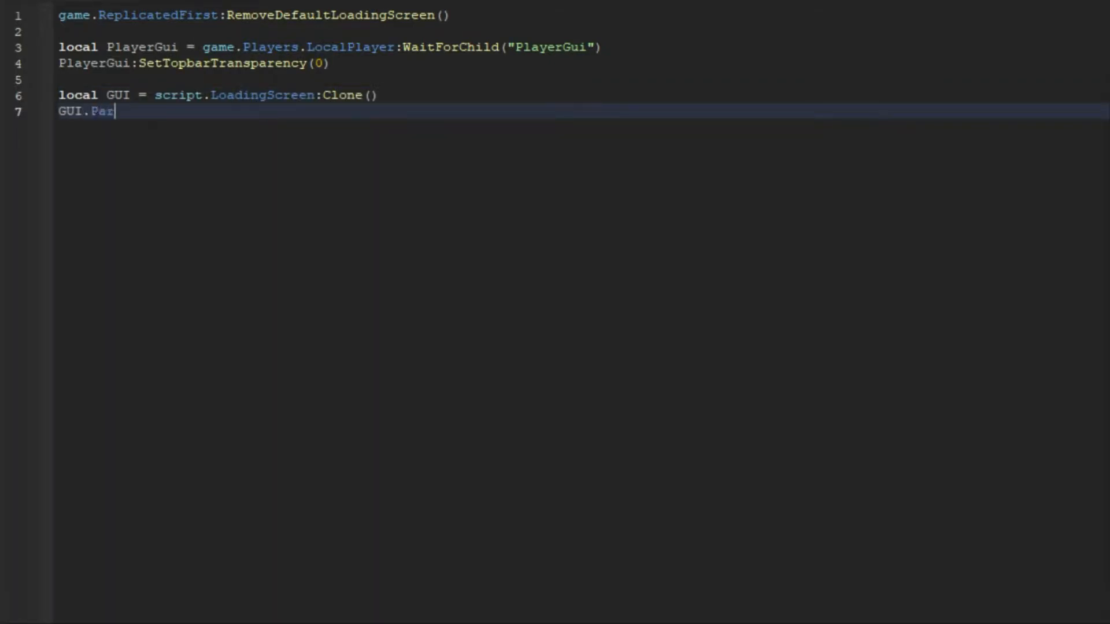
pyautogui.write('ent =')
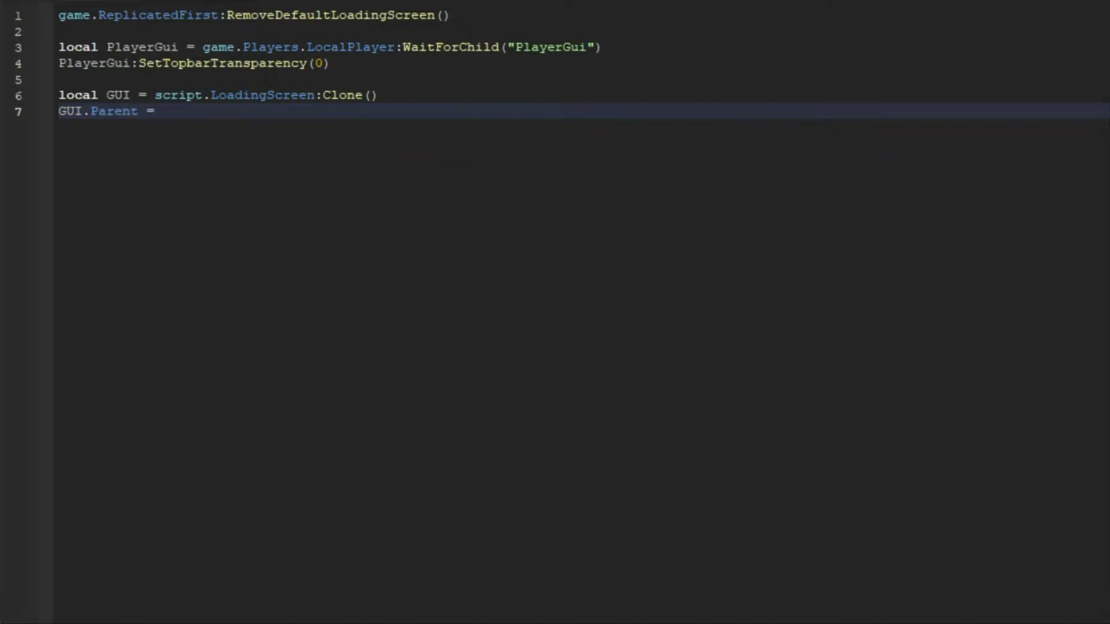
pyautogui.write('PlayerGui')
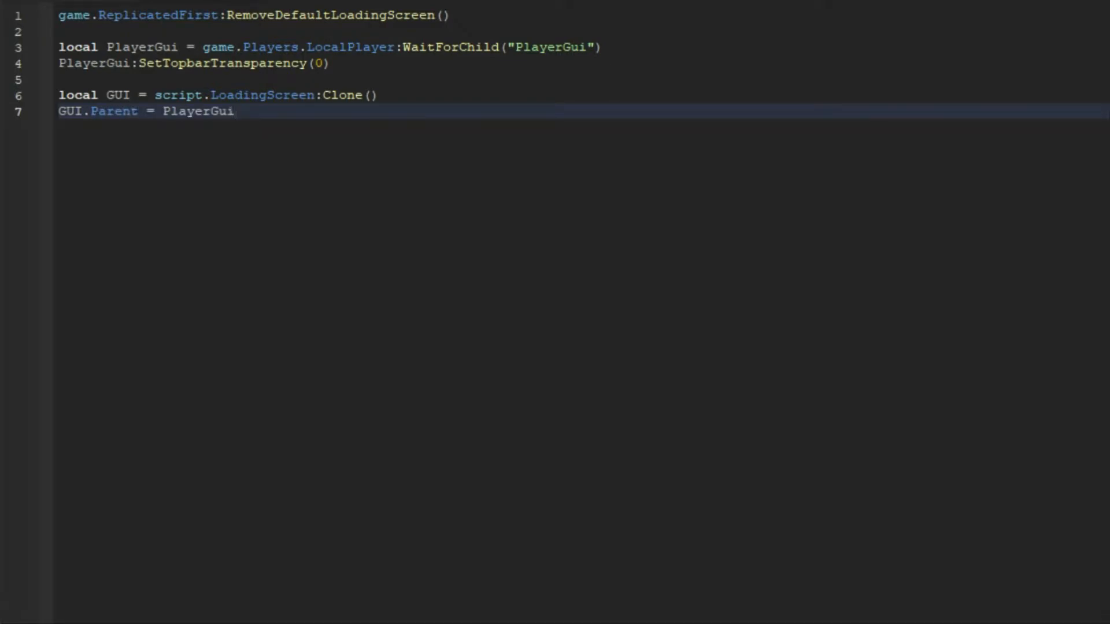
pyautogui.write('wait(11)')
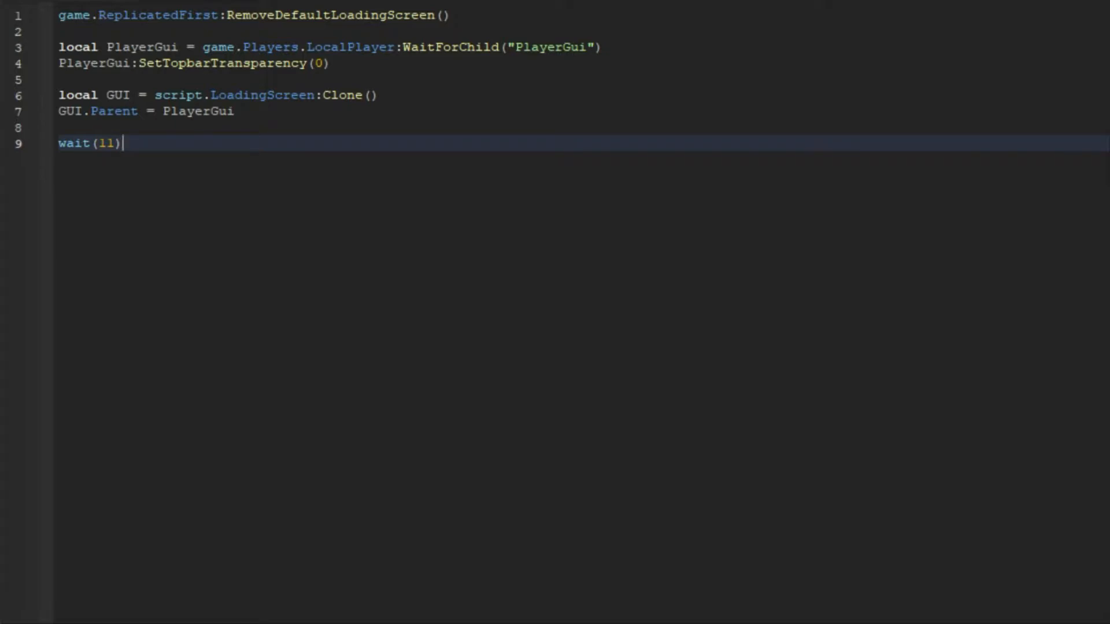
# Begin GUI.Frame:TweenPosition(UDim2.new(0,0,1,0) ... to slide the frame down
pyautogui.press('Enter')
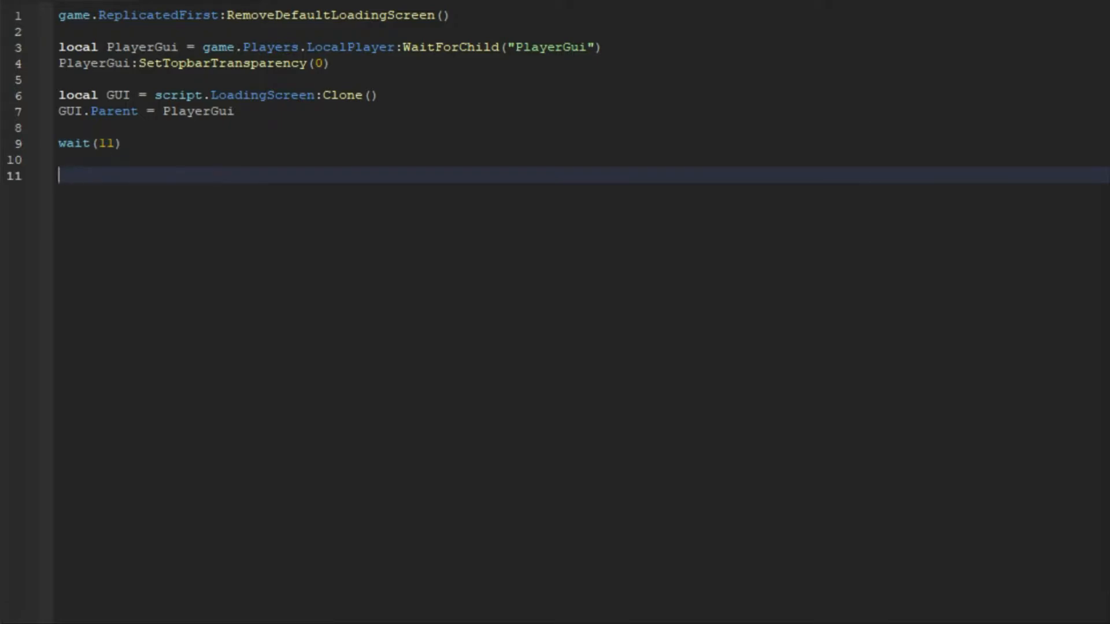
pyautogui.write('GUI.F')
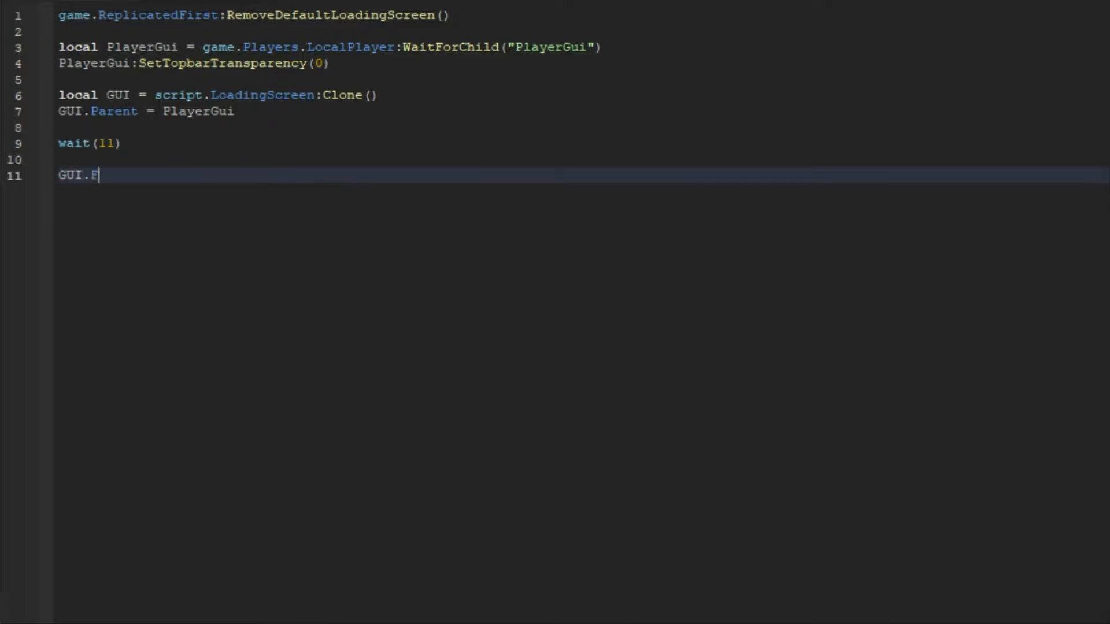
pyautogui.write('rame:Twee')
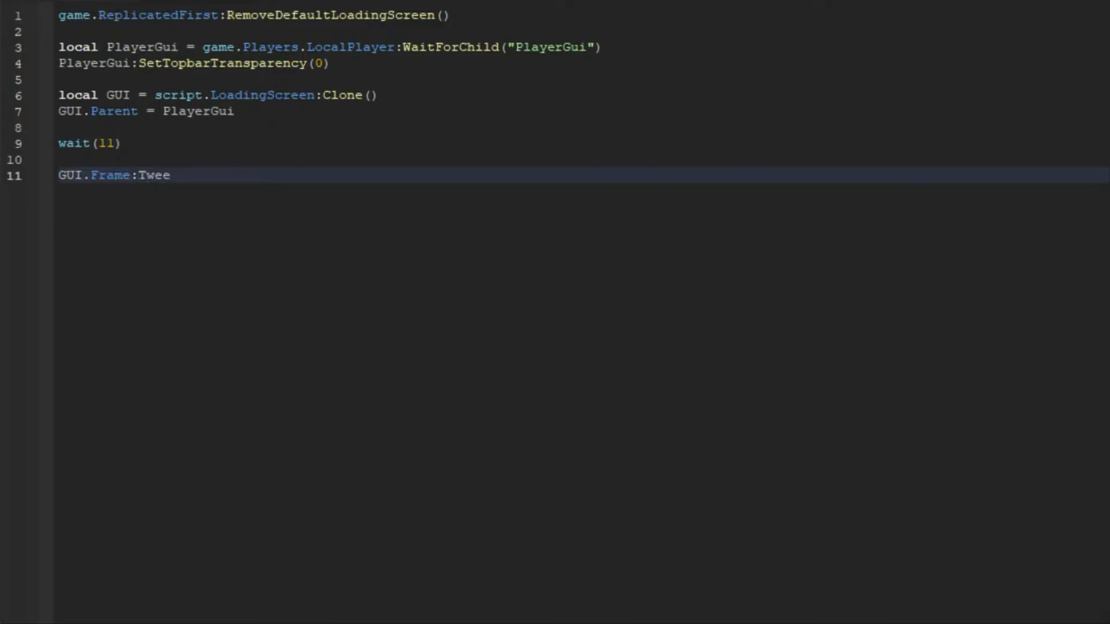
pyautogui.write('nPosition')
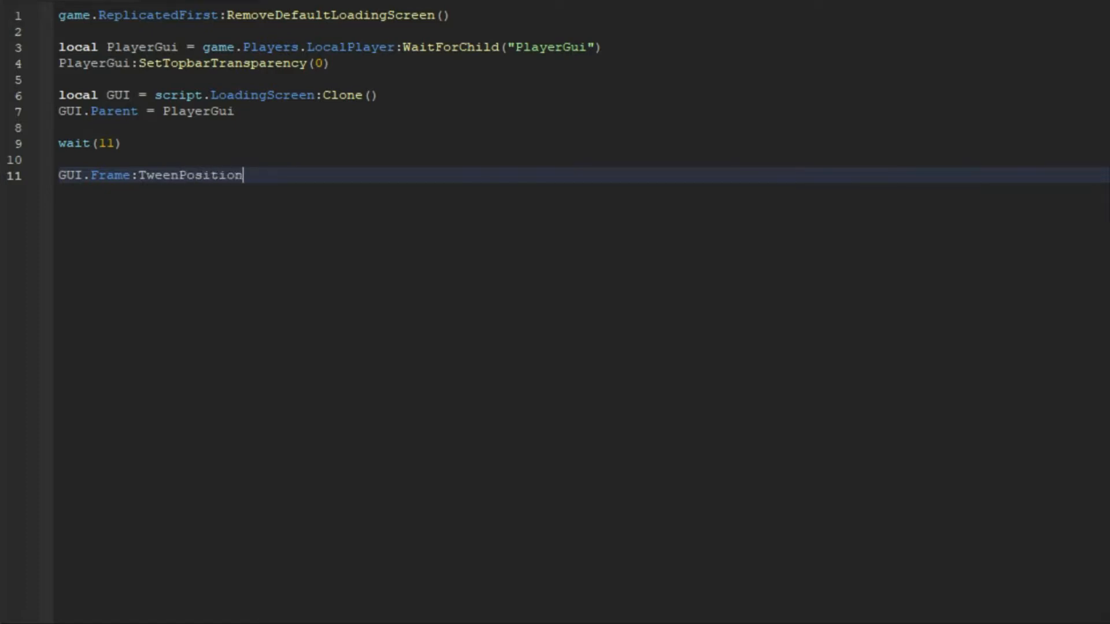
pyautogui.write('(UDim2')
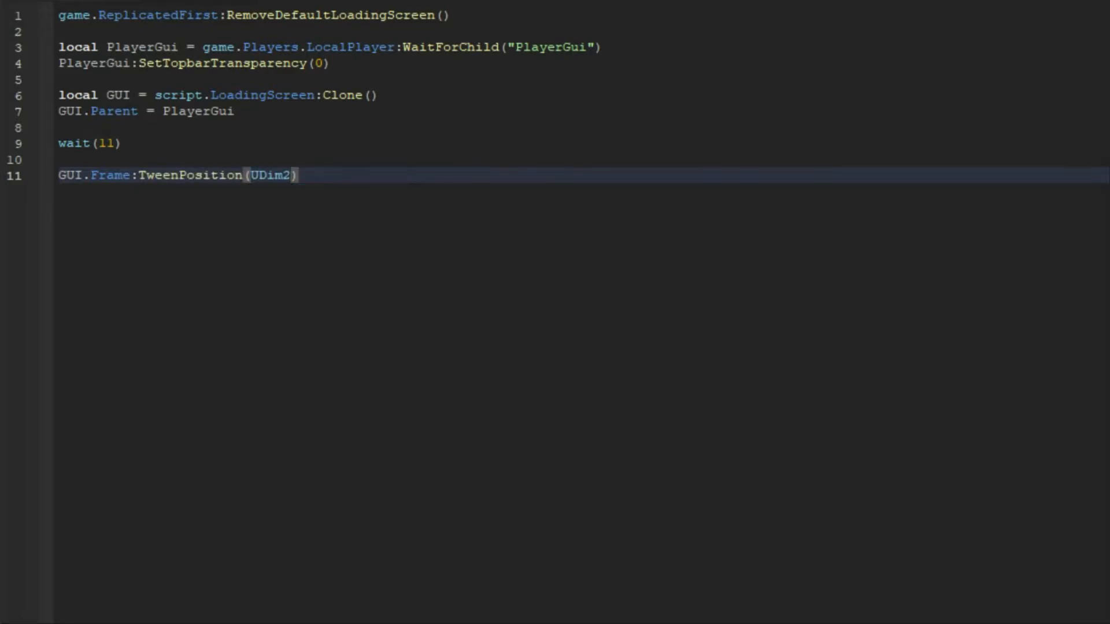
pyautogui.write('.')
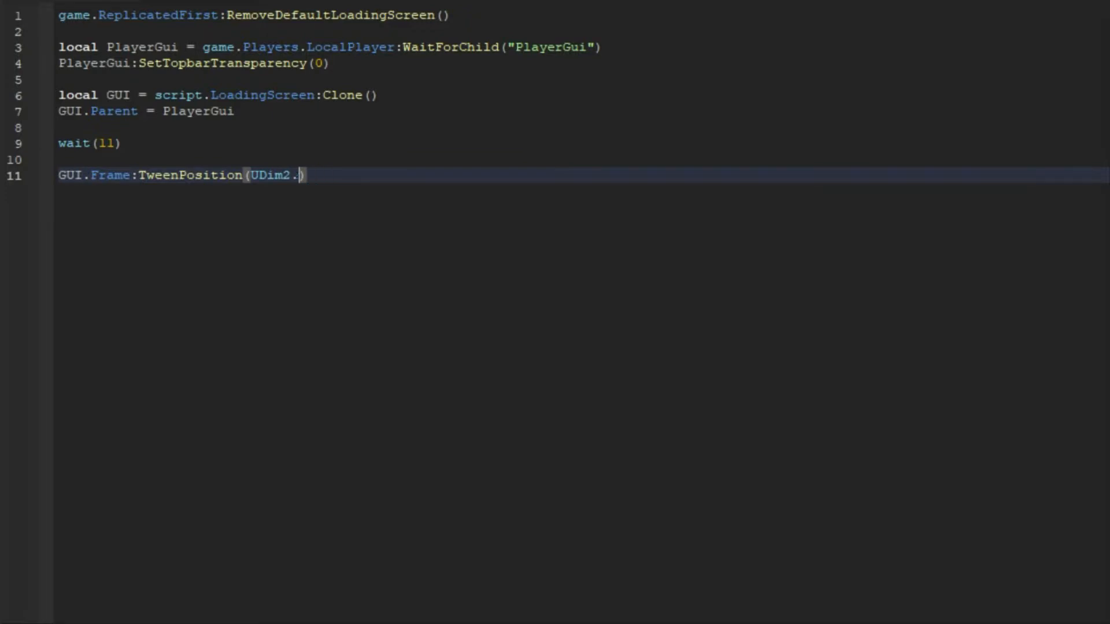
pyautogui.write('new(')
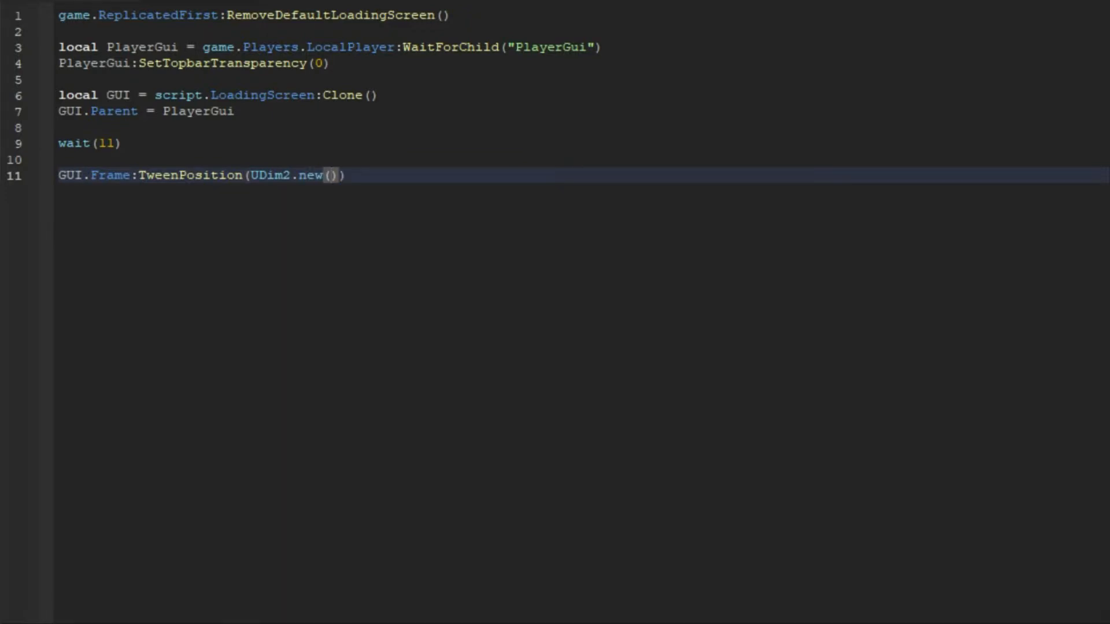
pyautogui.write('0,0,1,0')
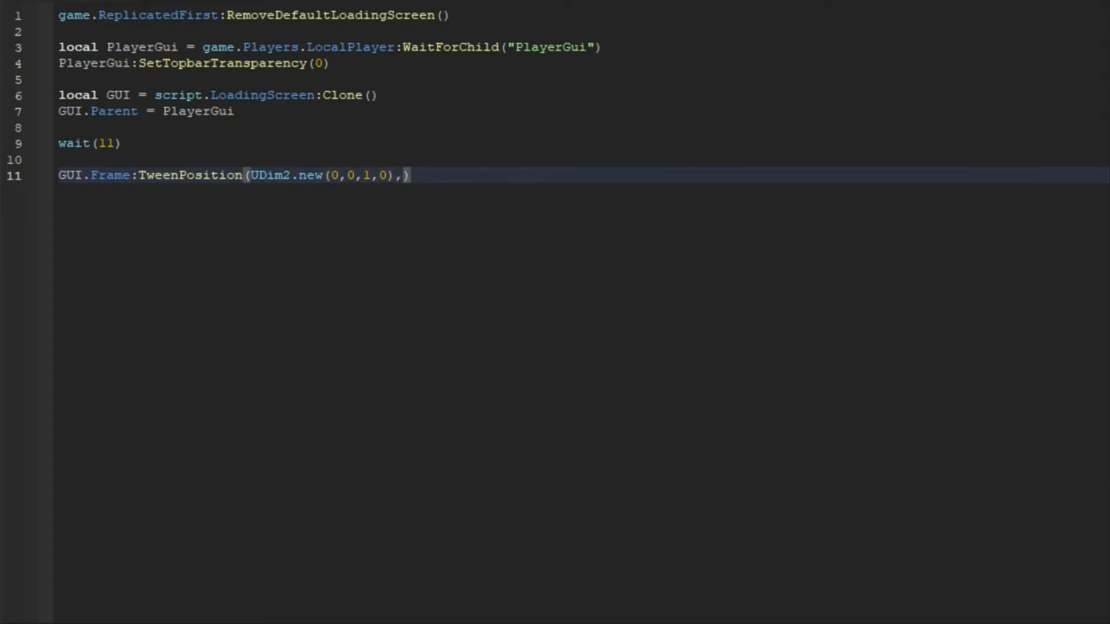
# Finish the tween with "InOut", "Sine", 0.5 and add wait(0.5) below it
pyautogui.write('"')
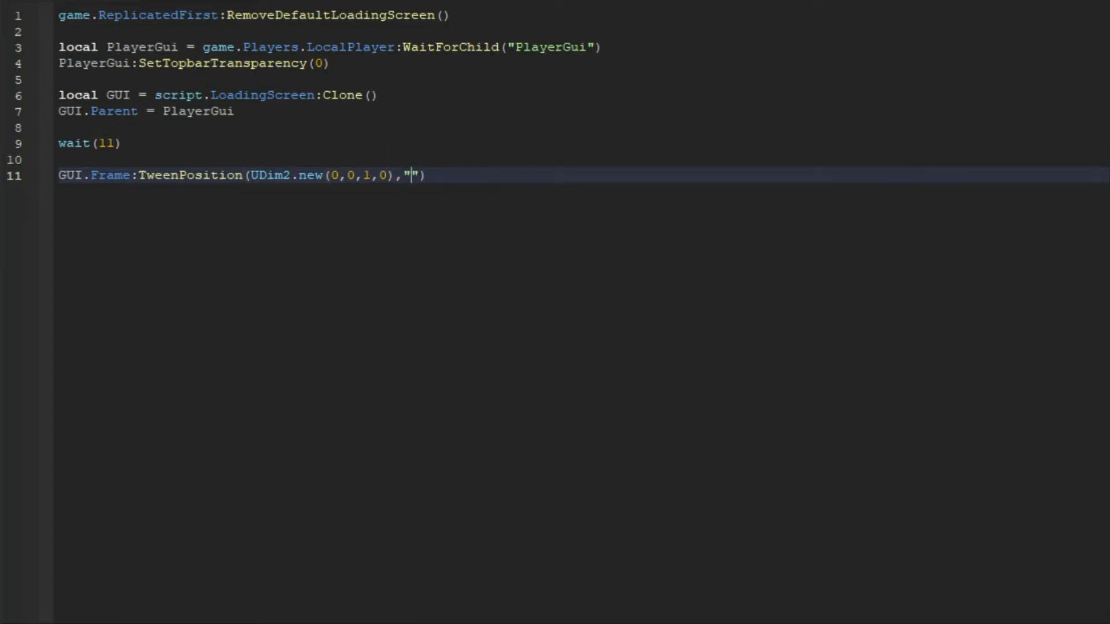
pyautogui.write('InOut')
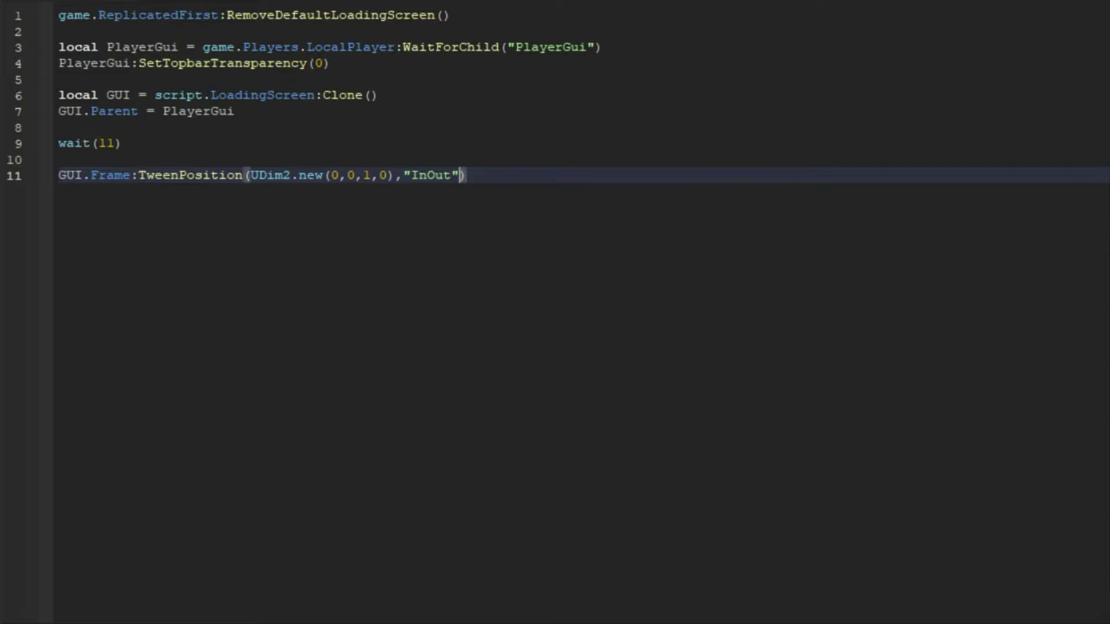
pyautogui.write(',""')
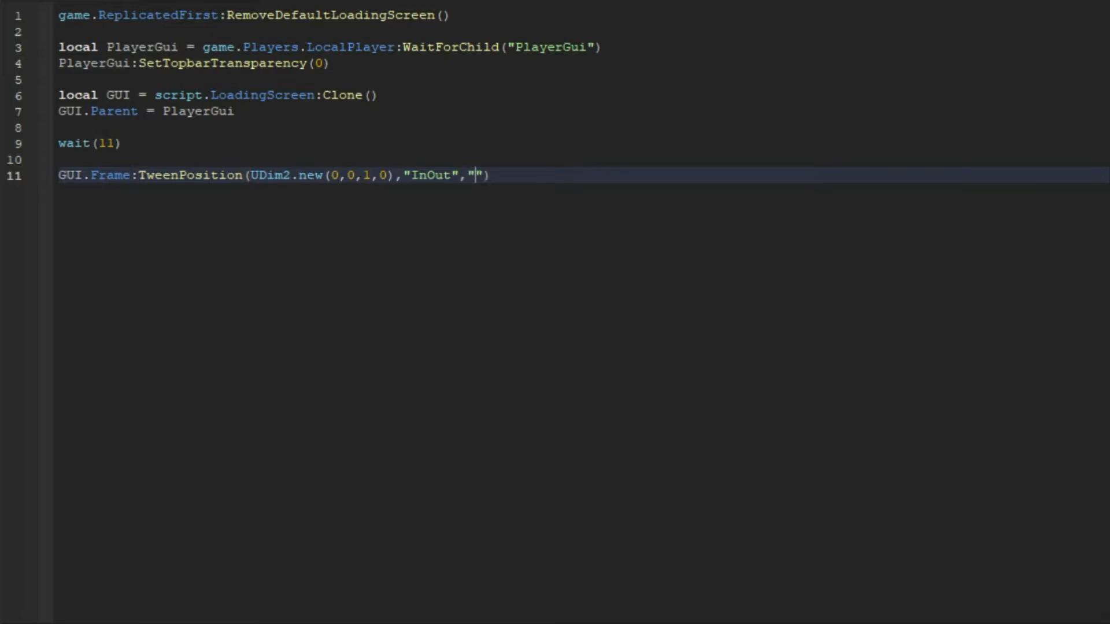
pyautogui.write('Sine')
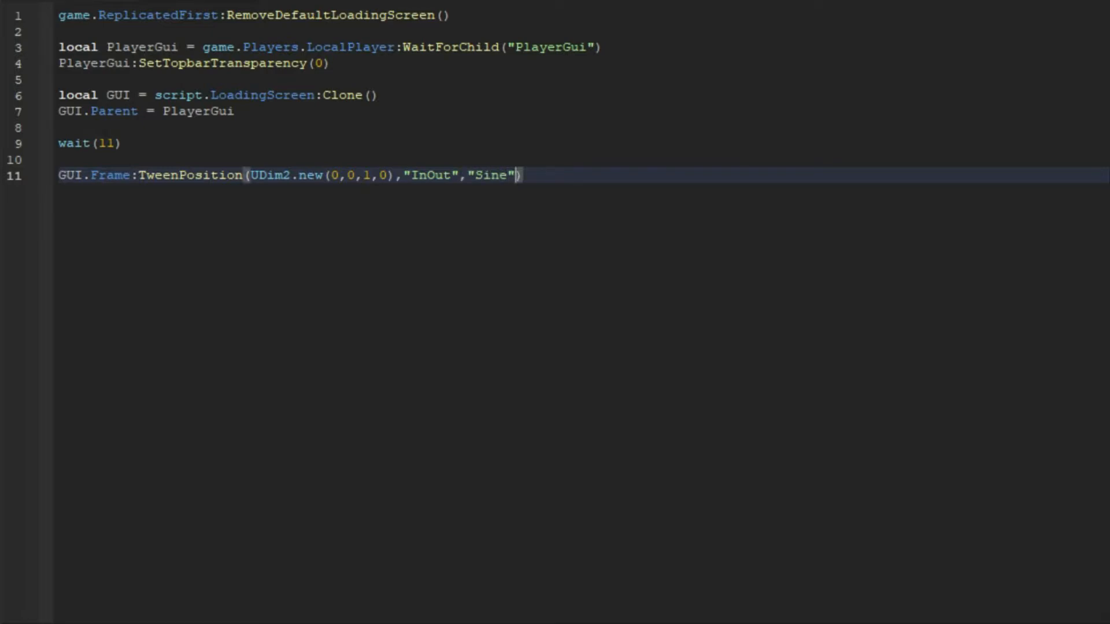
pyautogui.write(',0.5')
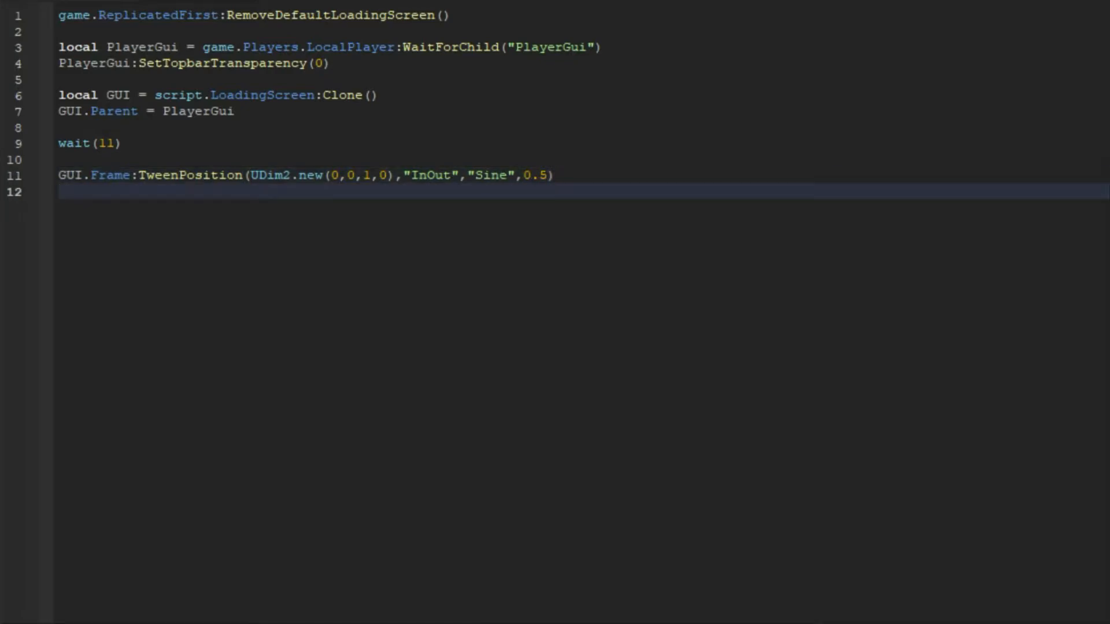
pyautogui.write('wait(0)')
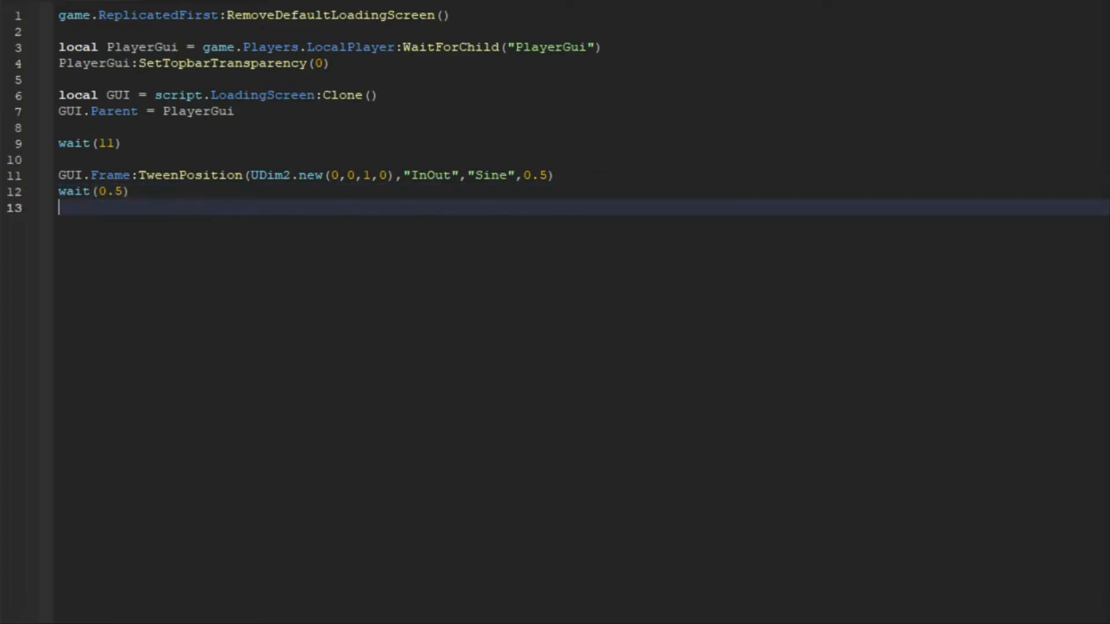
pyautogui.write('GUI:')
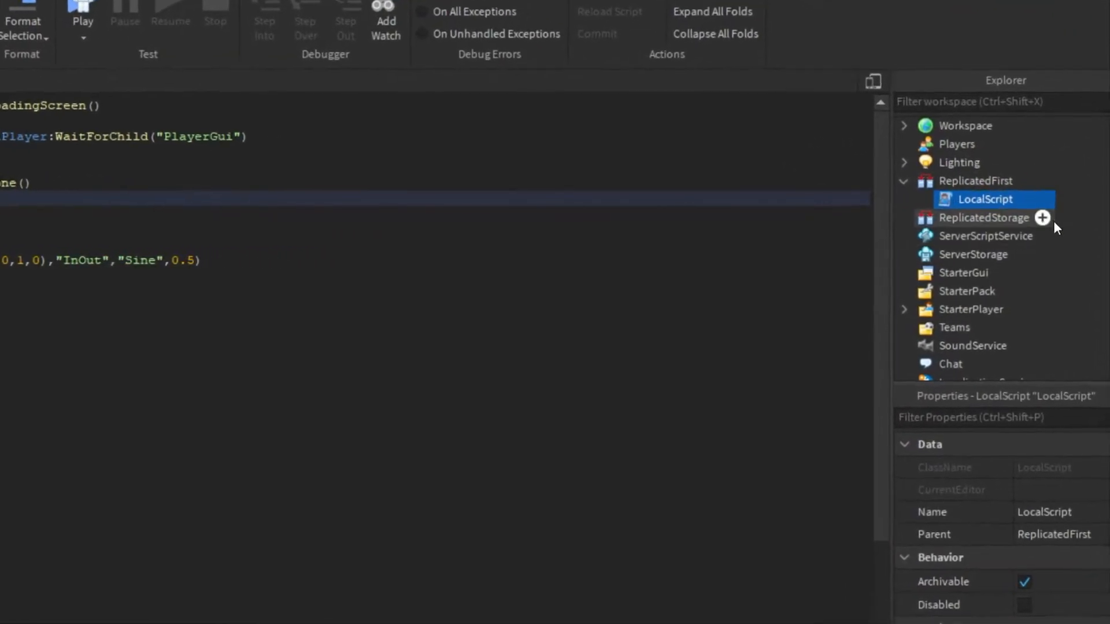
# Insert a ScreenGui named LoadingScreen under the LocalScript and add a Frame inside it
pyautogui.click(1042, 218)
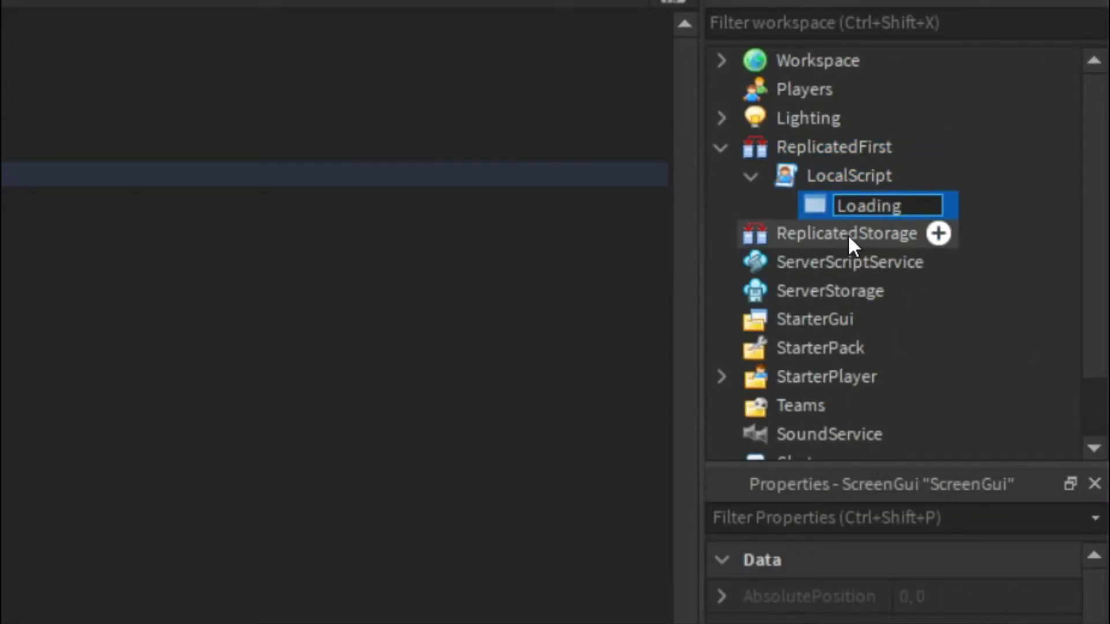
pyautogui.write('LoadingScreen')
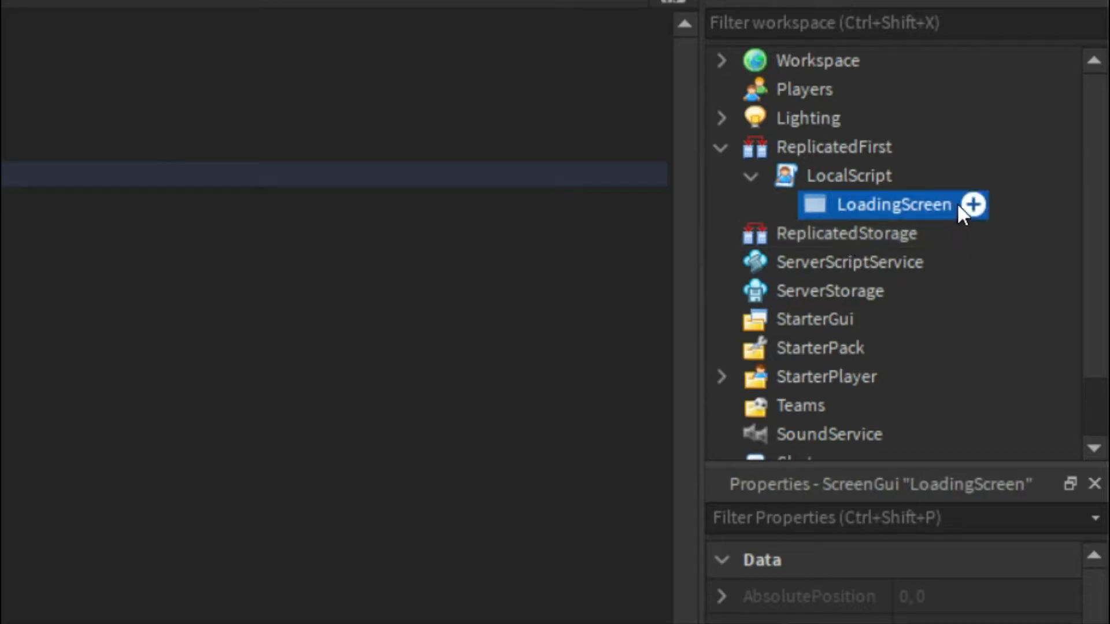
pyautogui.click(975, 205)
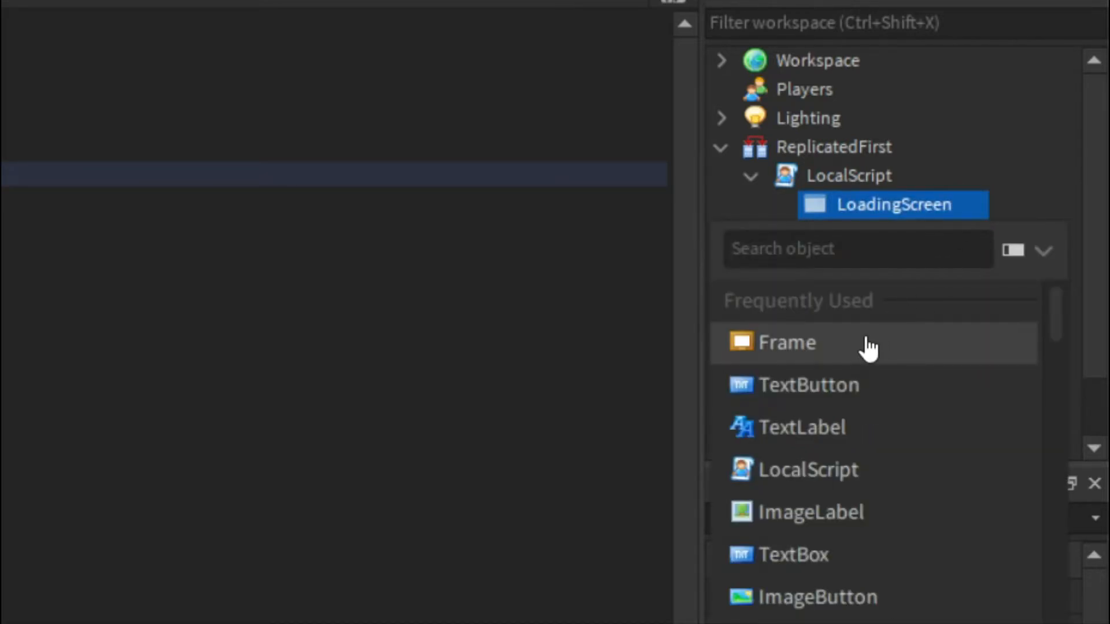
pyautogui.click(788, 342)
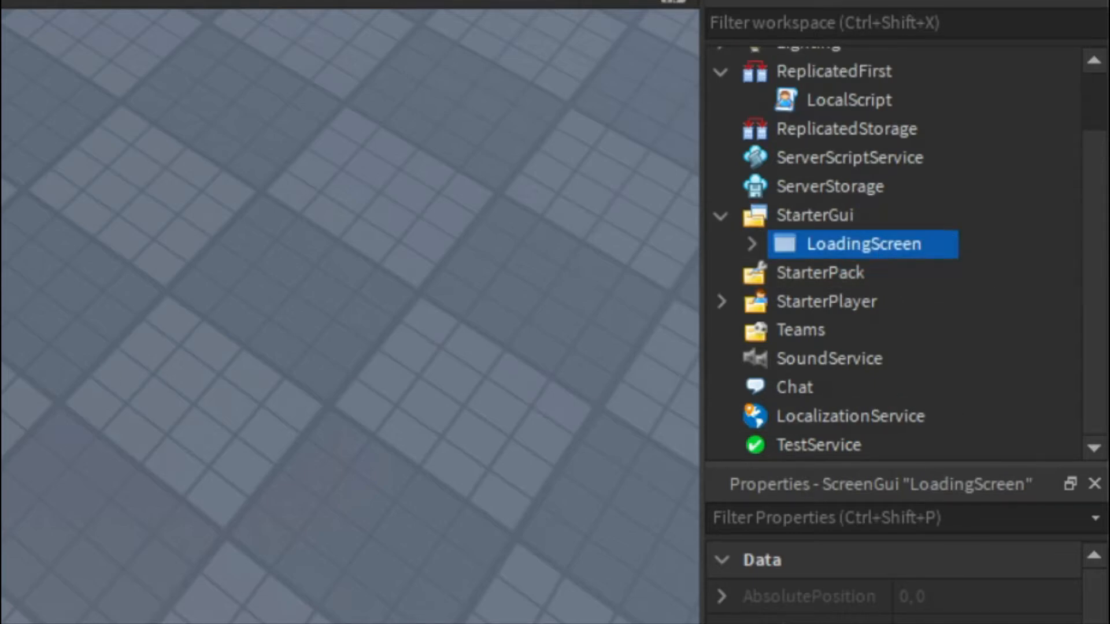
# Set the Frame's Size to {1,0},{1,0} so it fills the screen
pyautogui.click(750, 243)
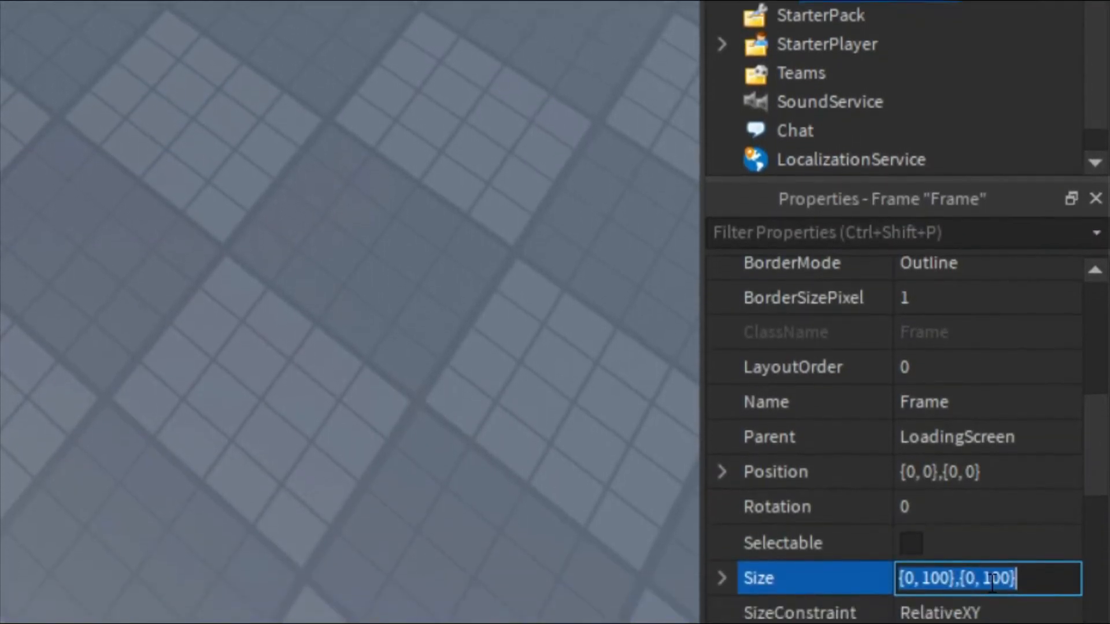
pyautogui.write('1,0')
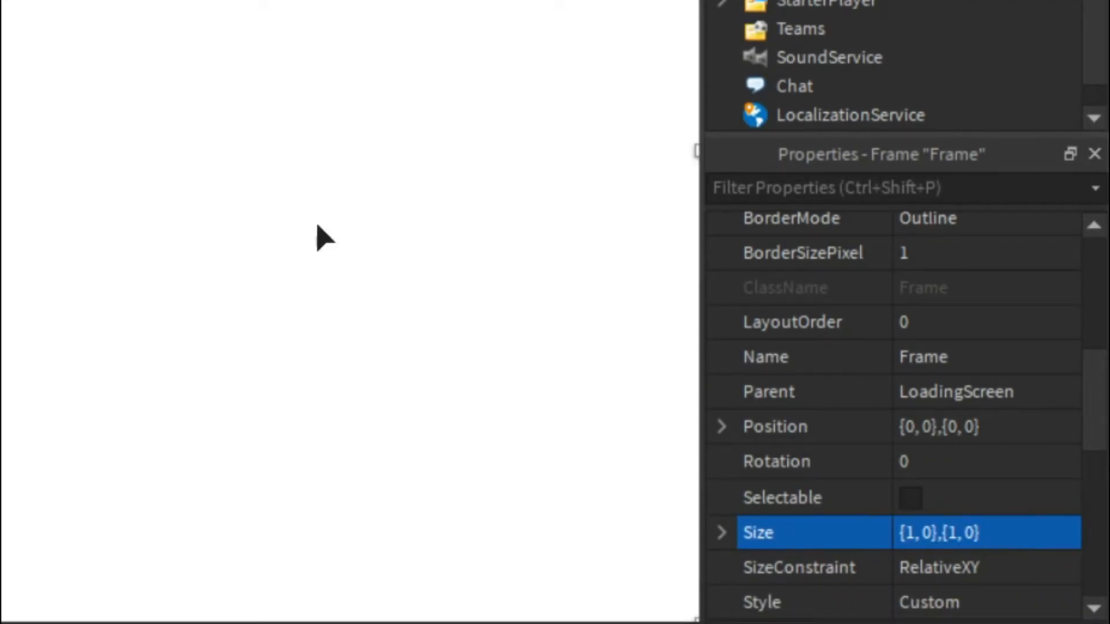
# Set the Frame's BackgroundColor3 to cyan [0,255,255] and insert two TextLabels
pyautogui.click(907, 565)
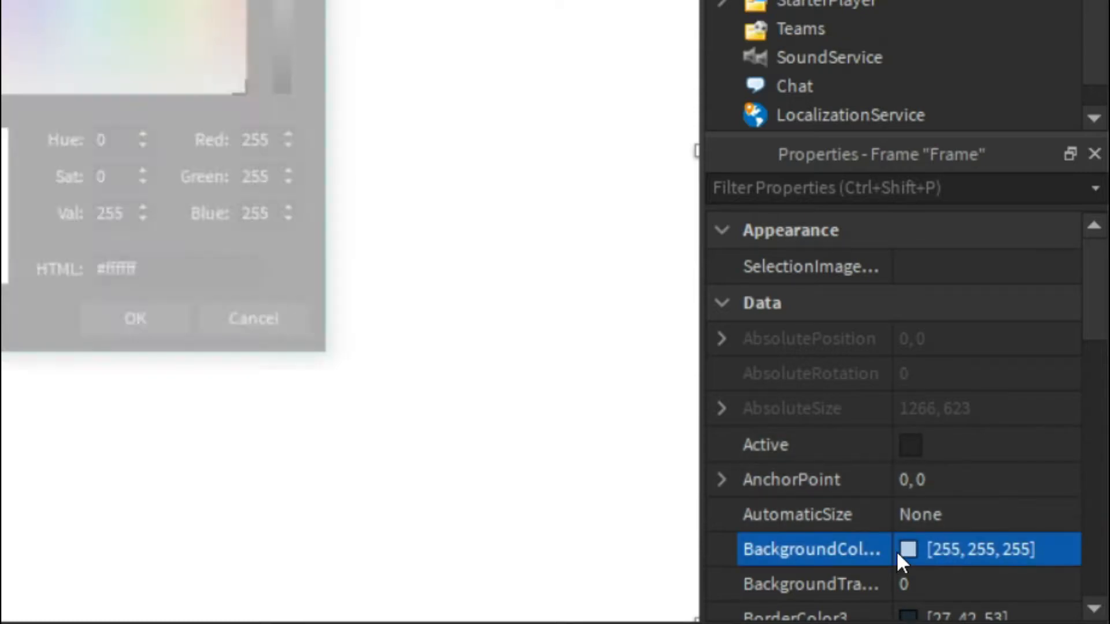
pyautogui.click(134, 319)
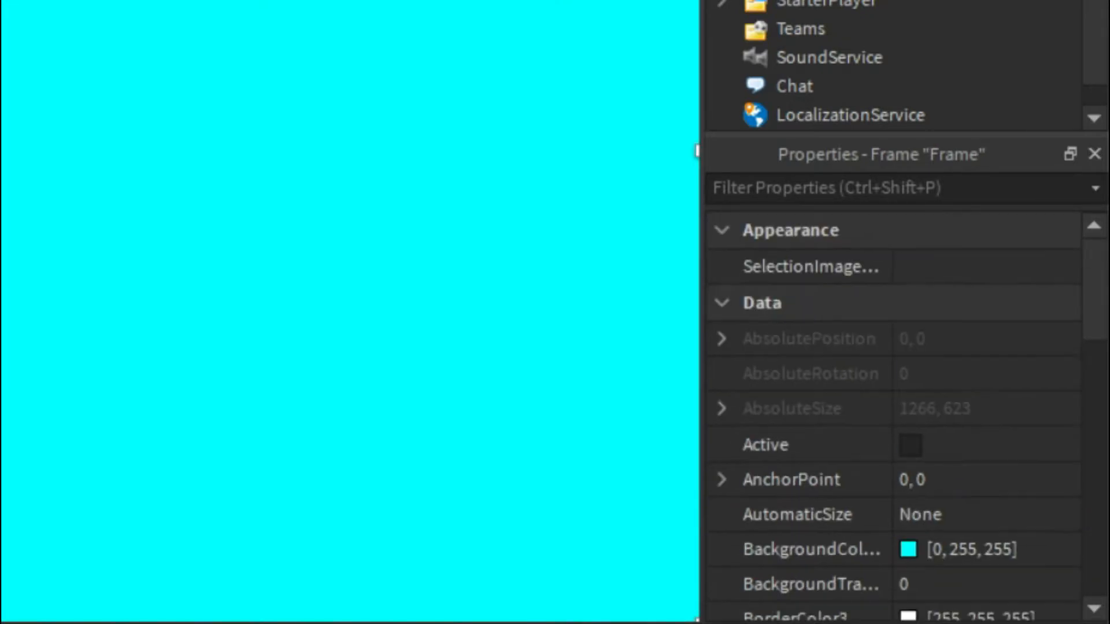
pyautogui.click(767, 136)
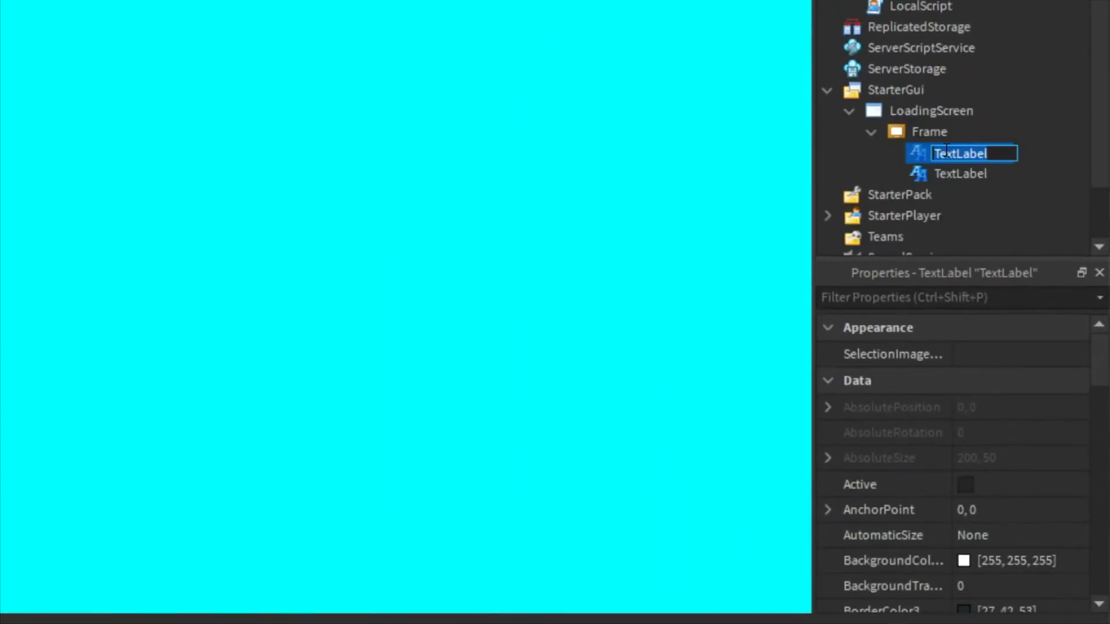
# Rename the two TextLabels GameName and Loading
pyautogui.write('GameN')
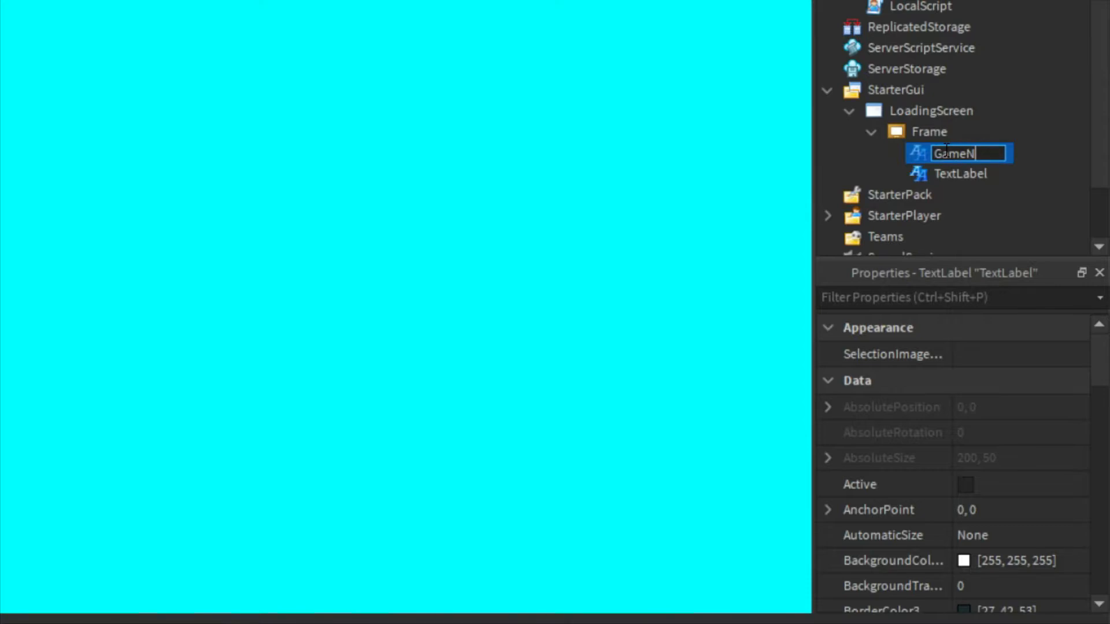
pyautogui.click(959, 173)
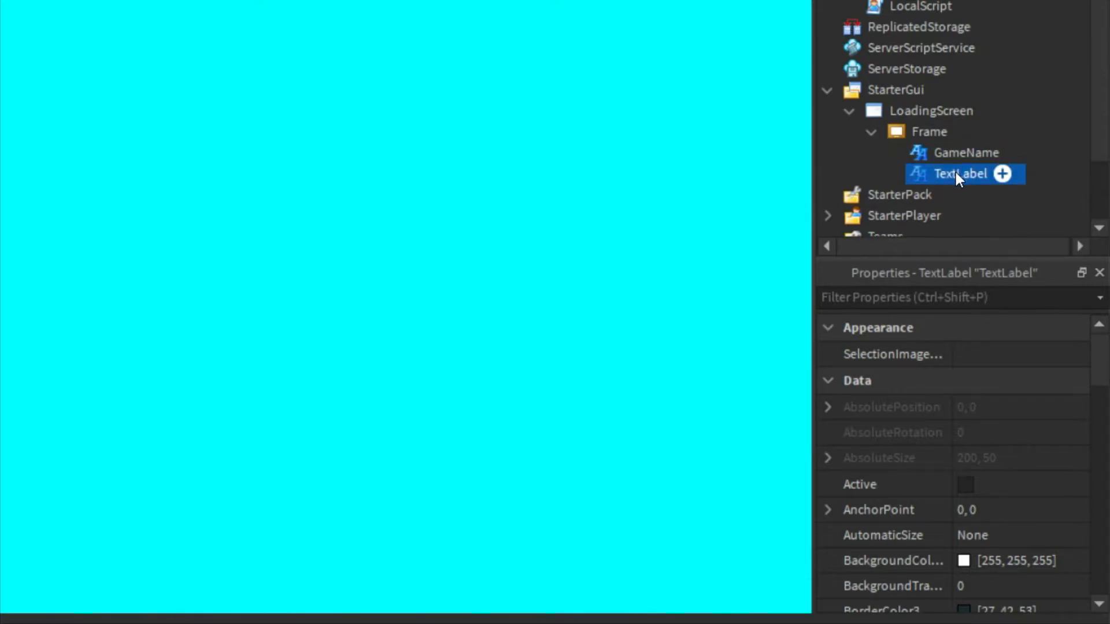
pyautogui.doubleClick(959, 173)
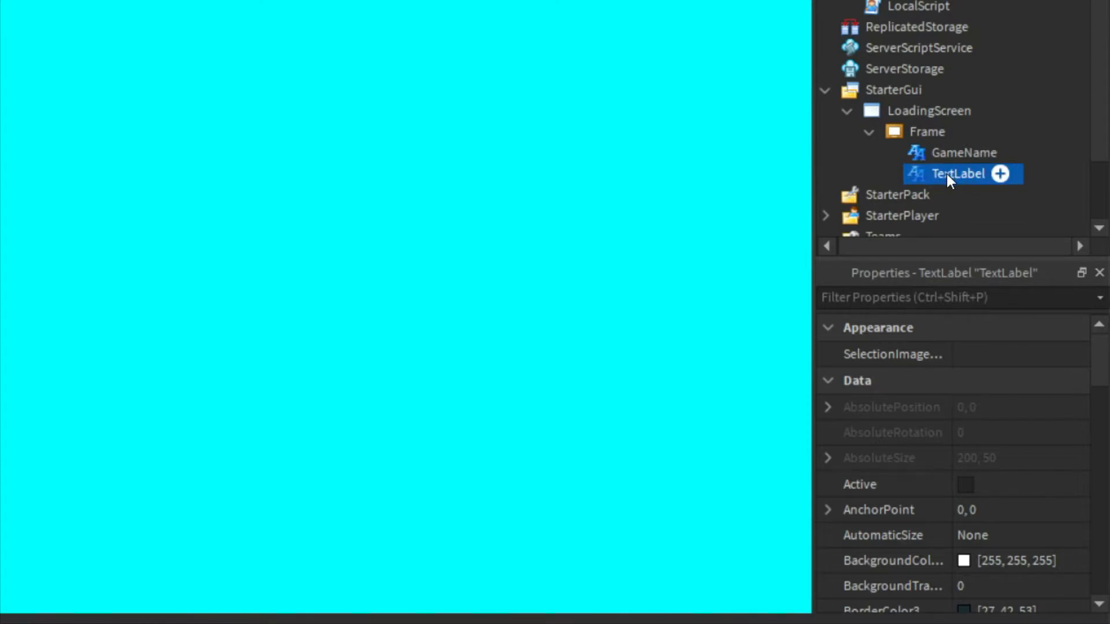
pyautogui.doubleClick(959, 173)
pyautogui.write('Loading')
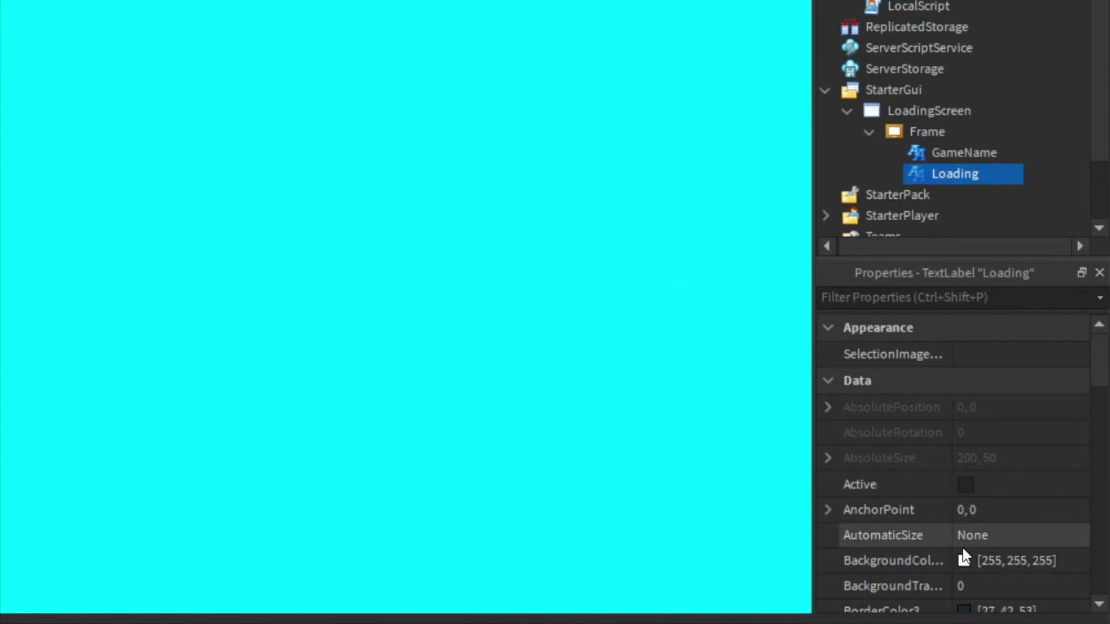
# Set the Loading label's Position to {0.5,0},{0.5,0}
pyautogui.scroll(-3)
pyautogui.write('0')
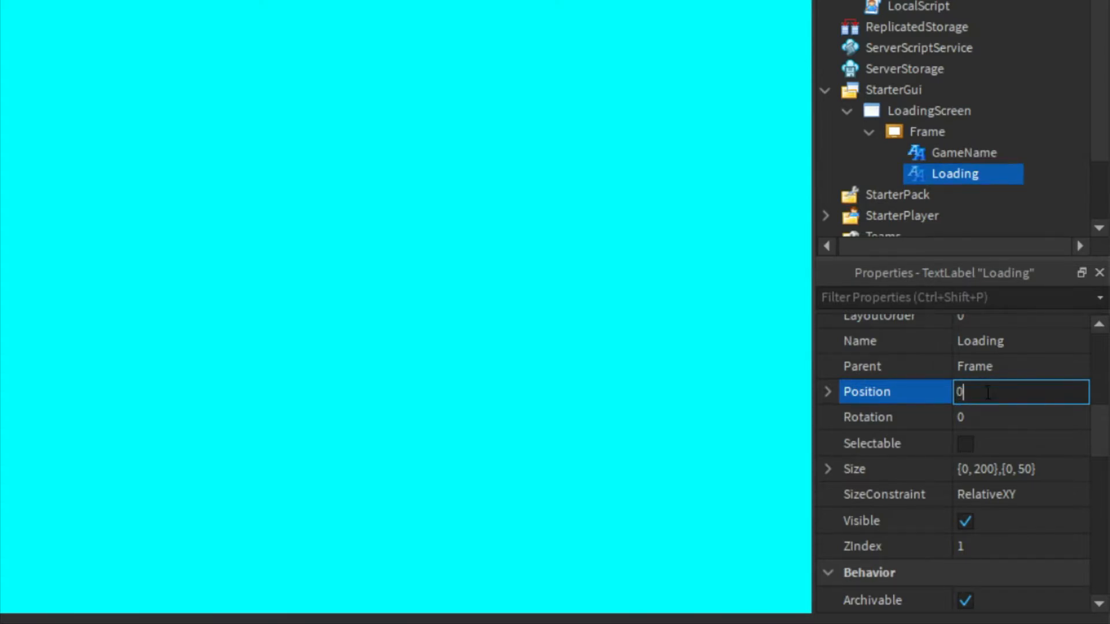
pyautogui.write('.5,0,')
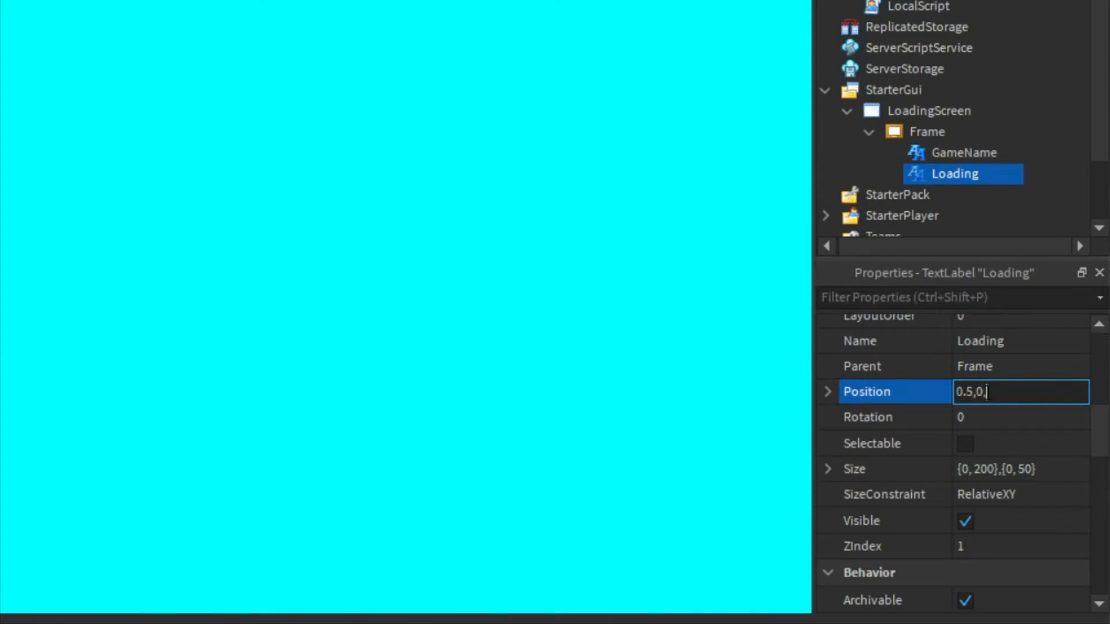
pyautogui.write('0.5, 0}')
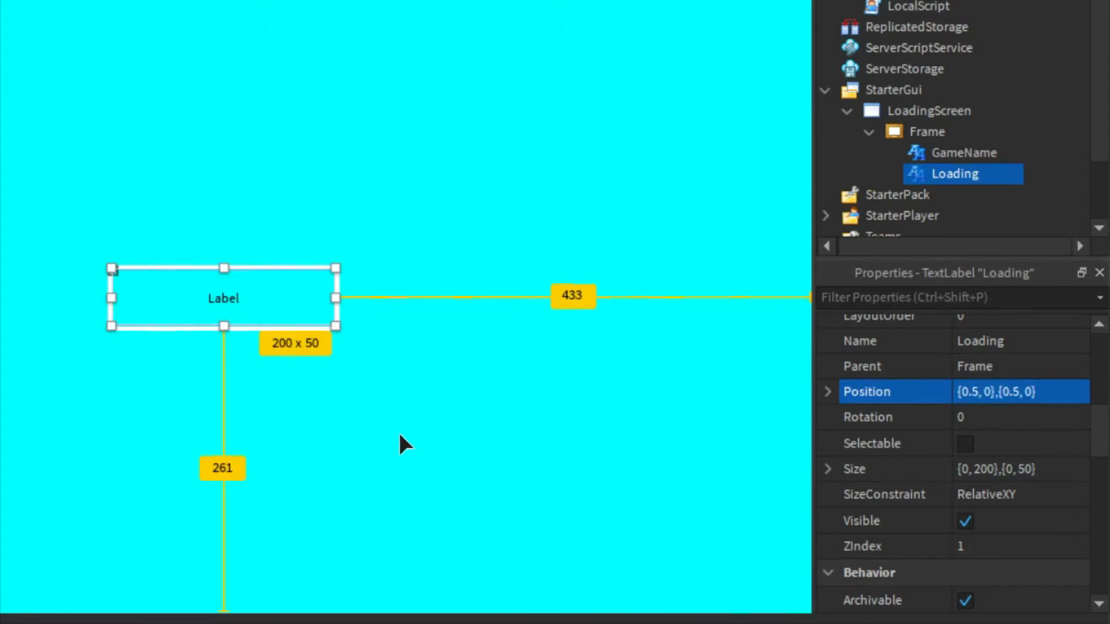
pyautogui.scroll(-3)
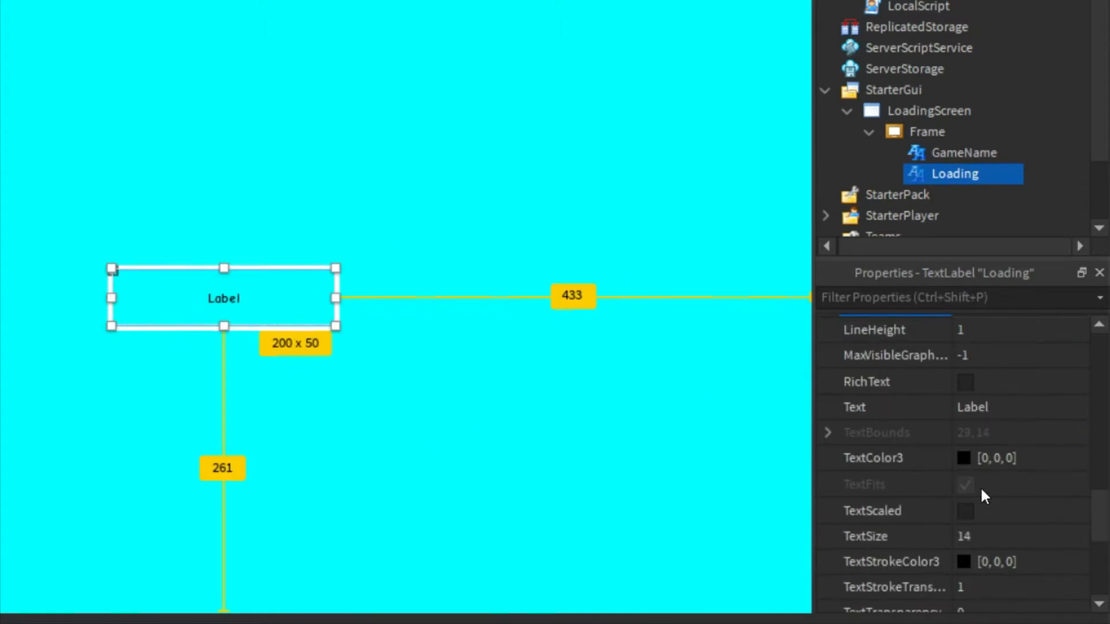
# Enable TextScaled and set the label's Text to Loading in white
pyautogui.click(961, 457)
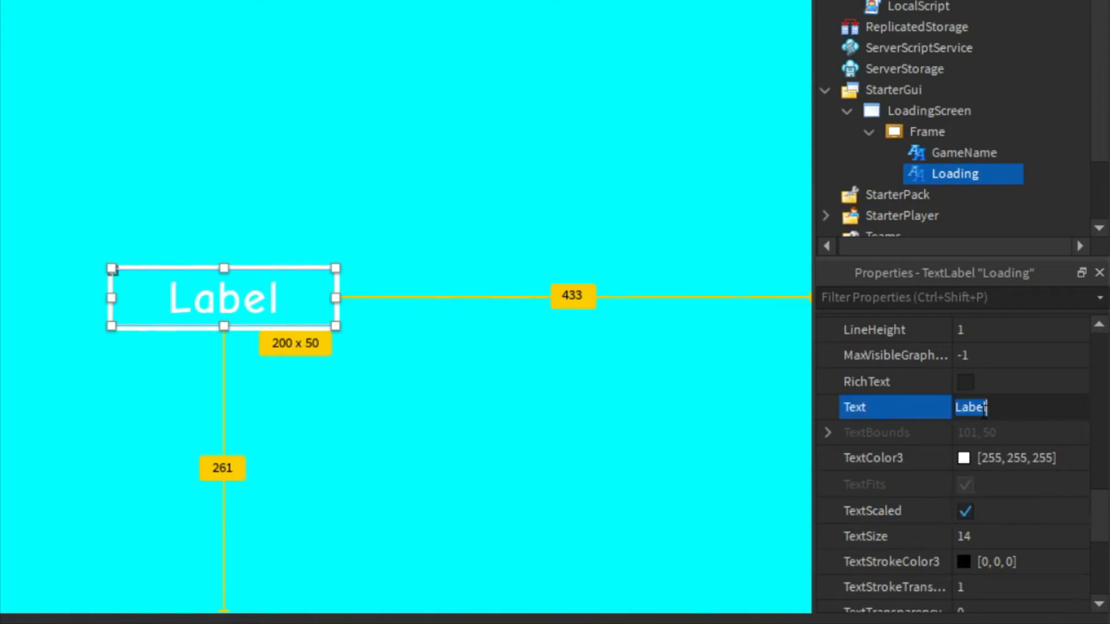
pyautogui.write('Loaid')
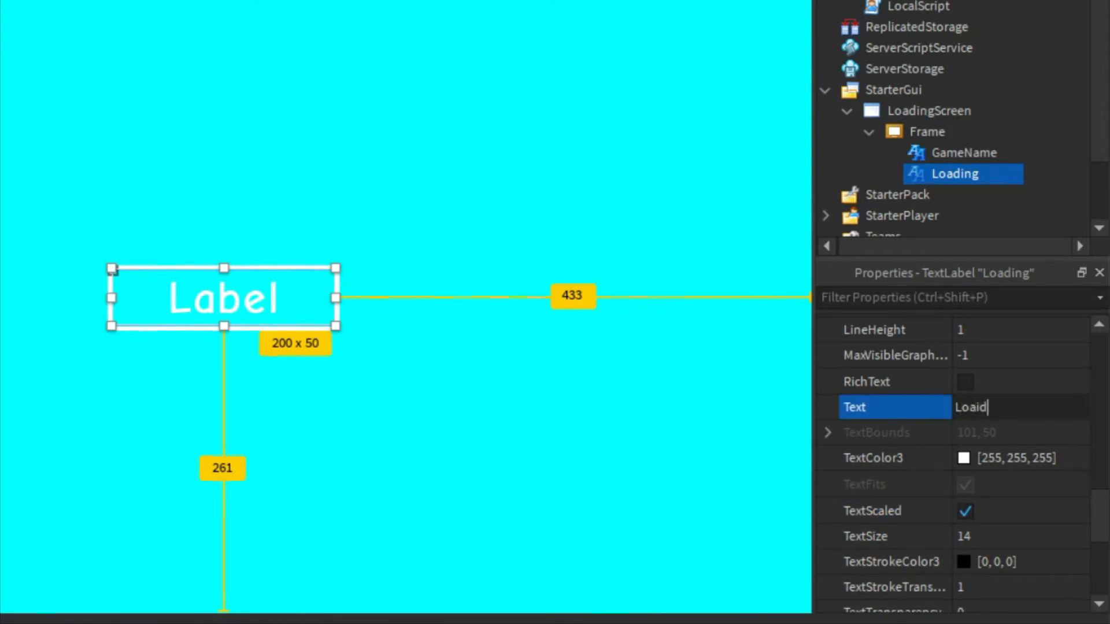
pyautogui.click(961, 152)
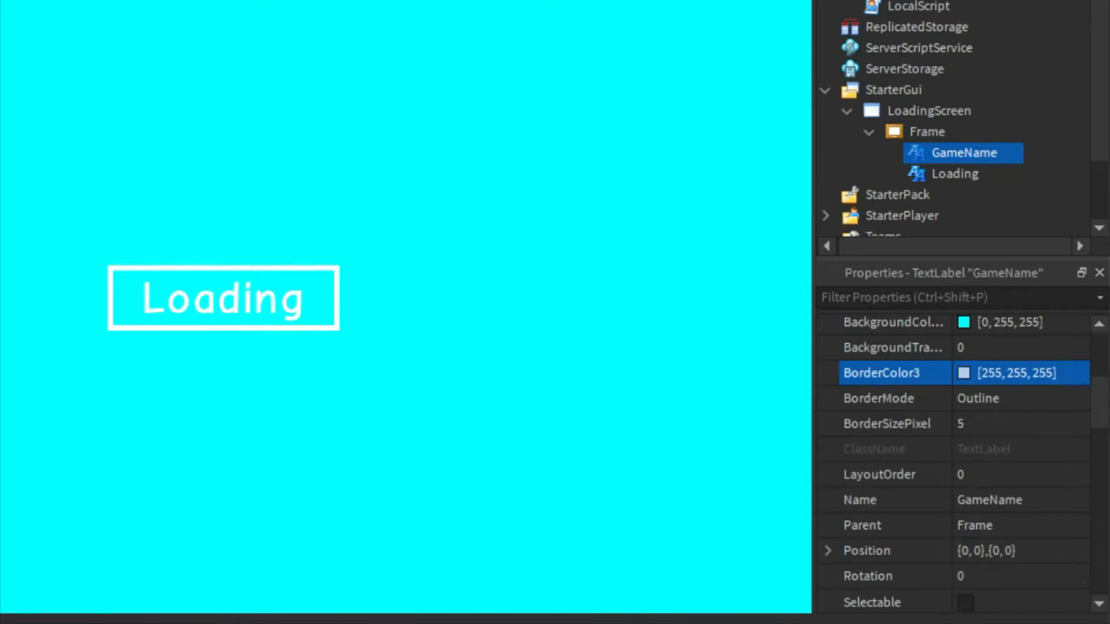
# Edit the GameName label's Size values in Properties
pyautogui.scroll(-3)
pyautogui.write('0')
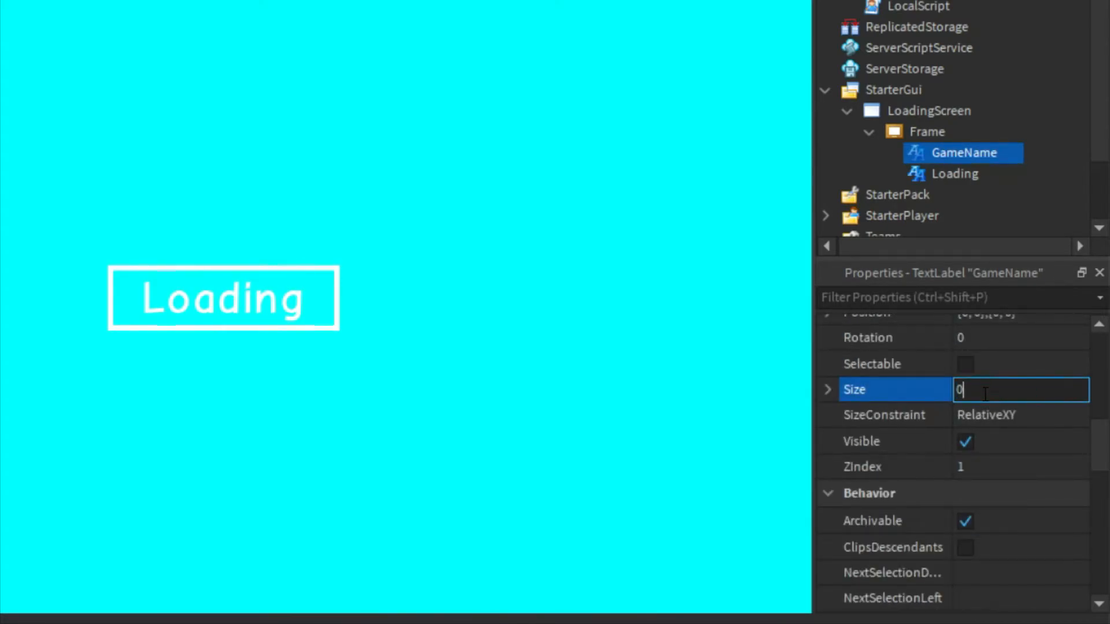
pyautogui.write(',1')
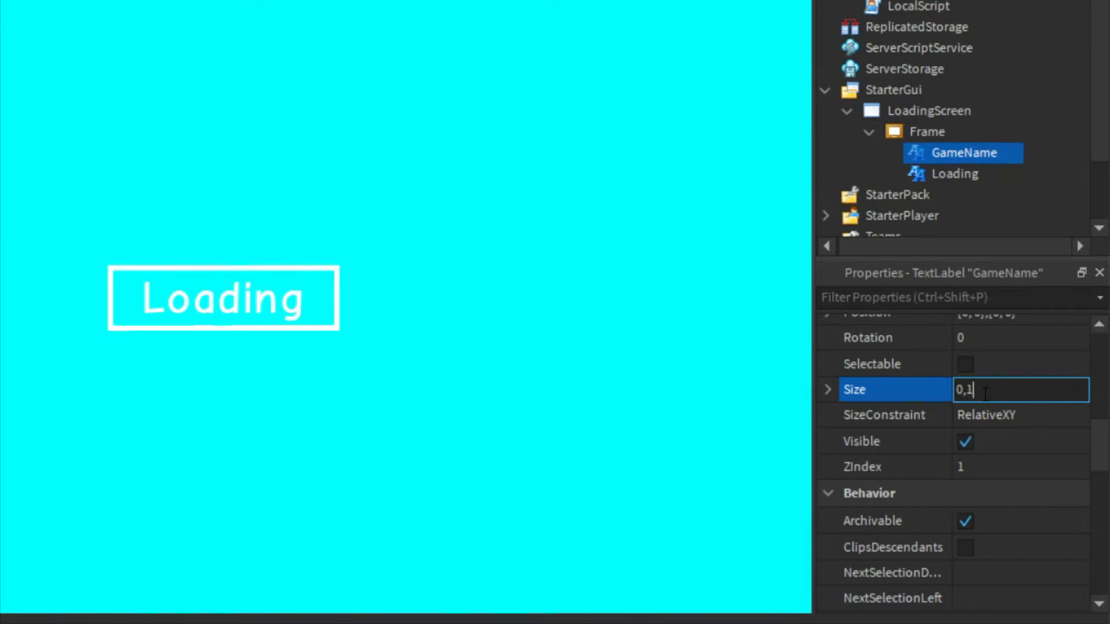
pyautogui.write('266,')
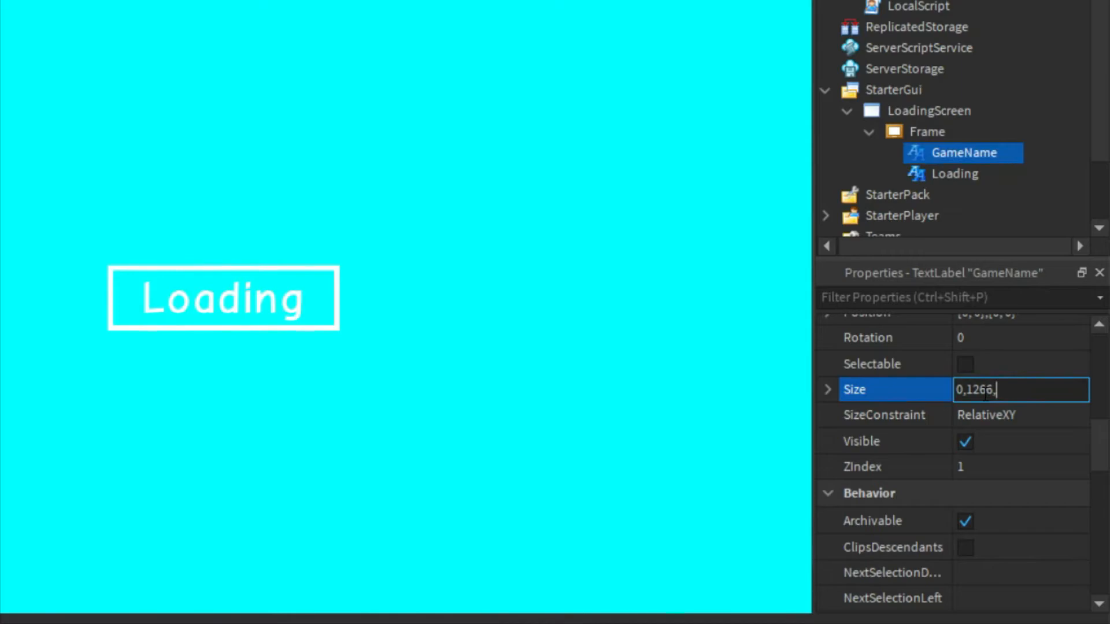
pyautogui.write('0,7')
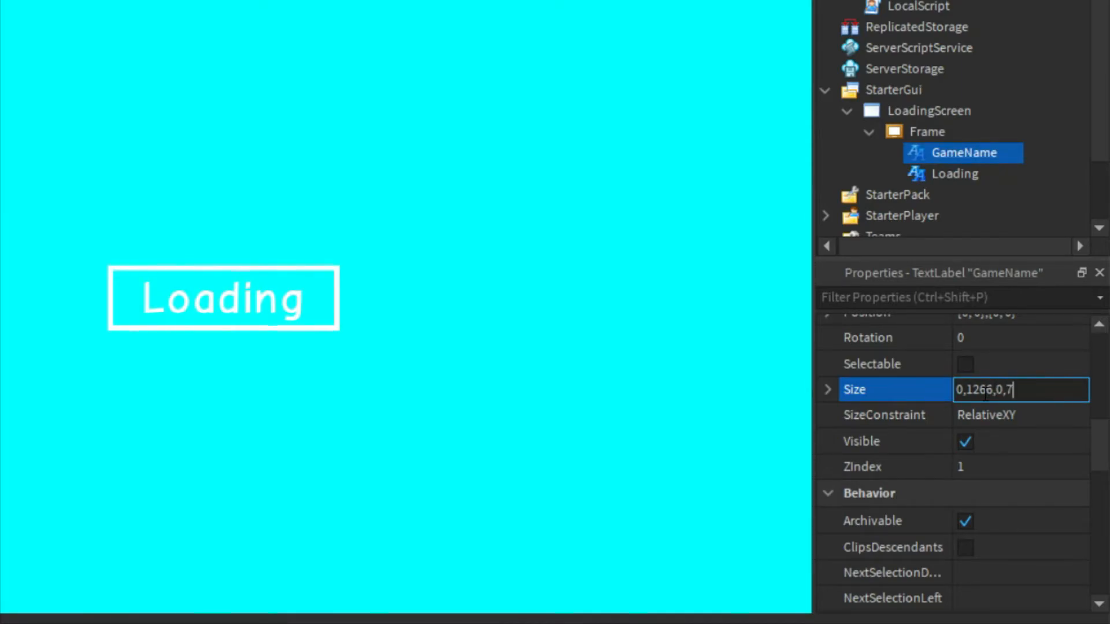
# Drag the Loading label toward the screen centre and add a script under it
pyautogui.click(928, 130)
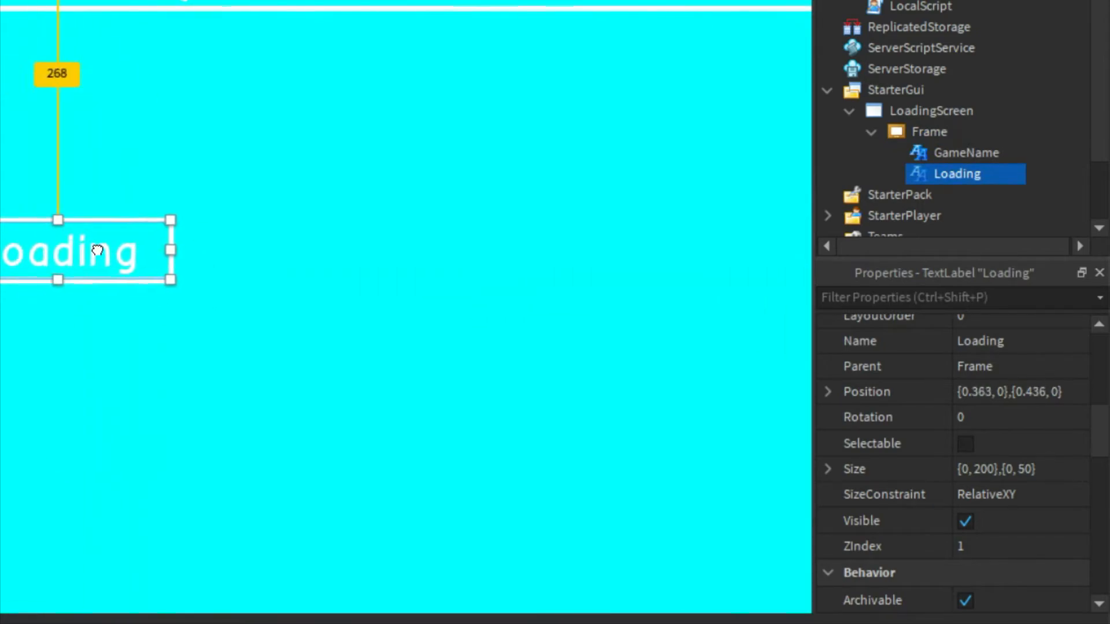
pyautogui.moveTo(97, 250); pyautogui.dragTo(139, 270)
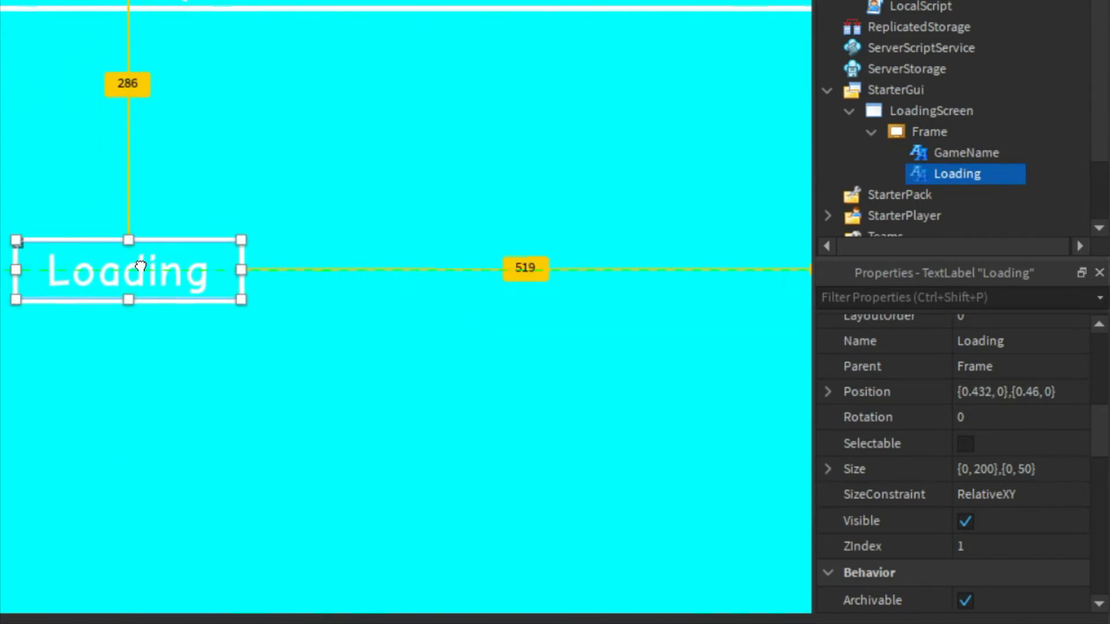
pyautogui.click(930, 132)
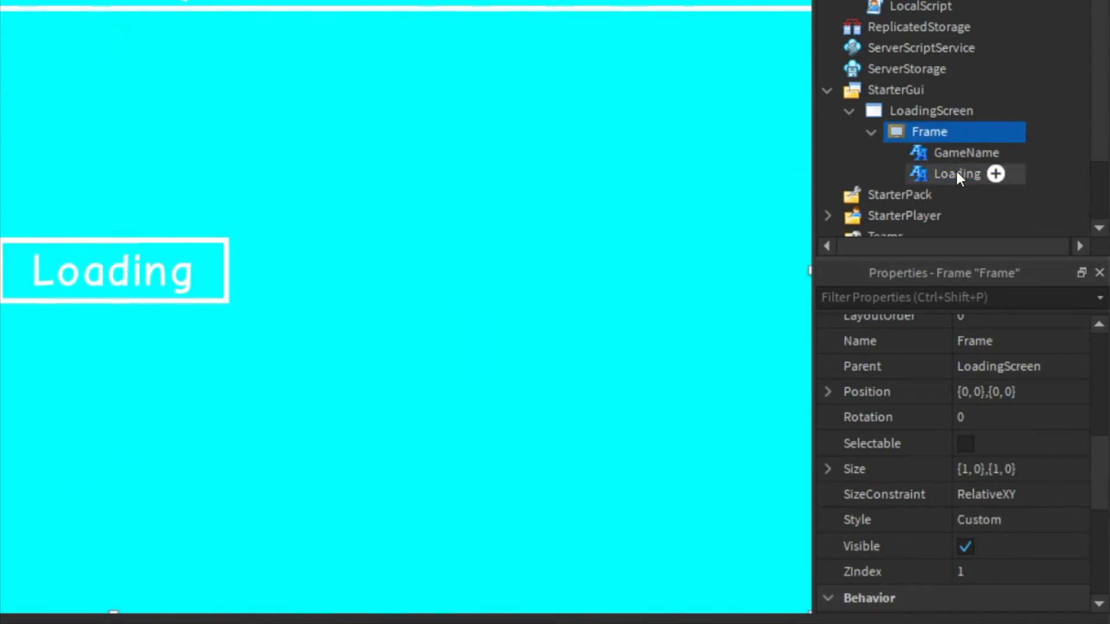
pyautogui.click(955, 174)
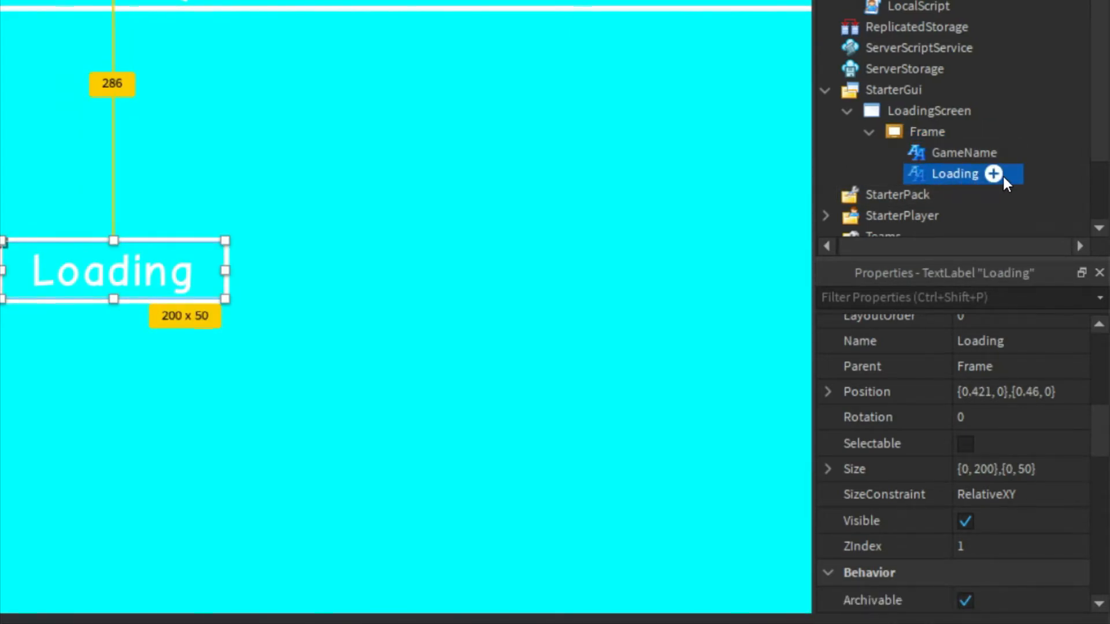
pyautogui.click(992, 173)
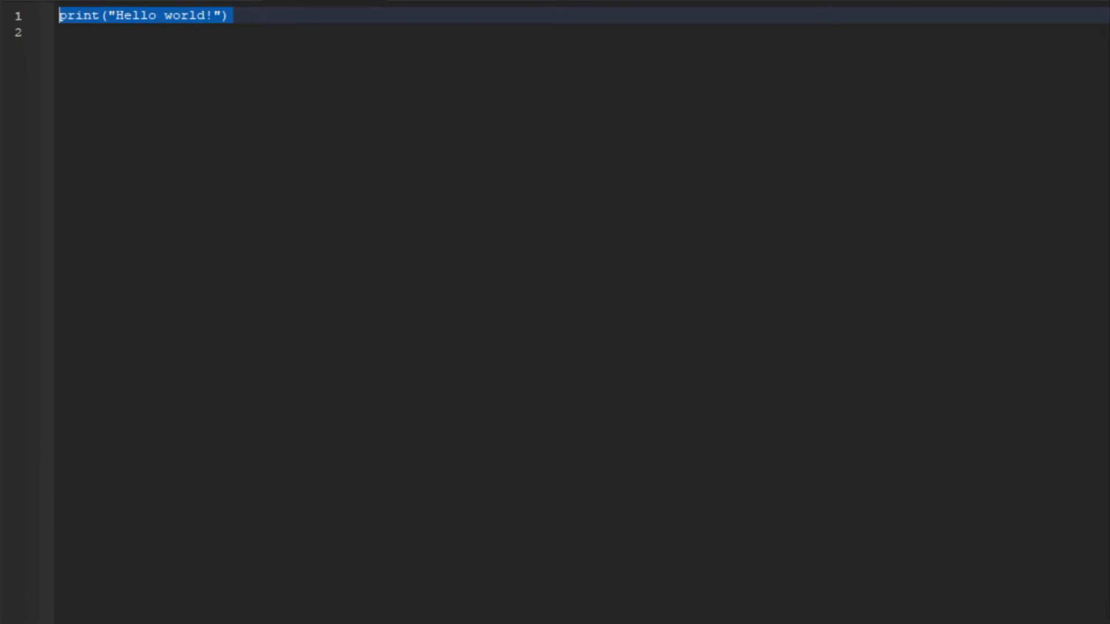
# Declare local text = script.Parent, wait(1), then set text.Text = "Loading."
pyautogui.write('local text = script.Parent')
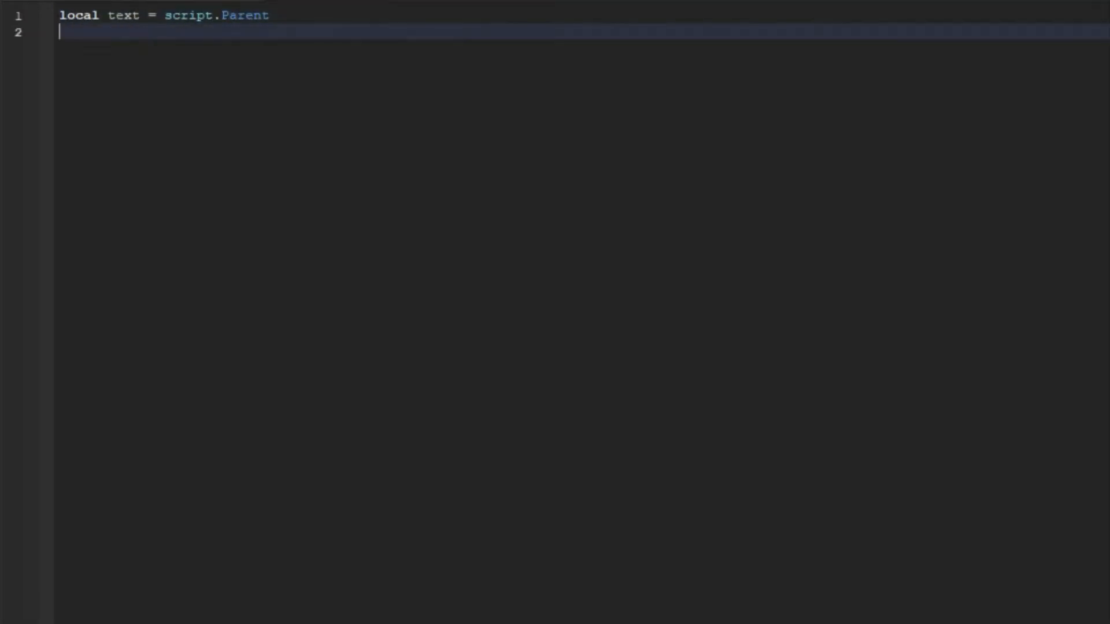
pyautogui.write('wait(1)')
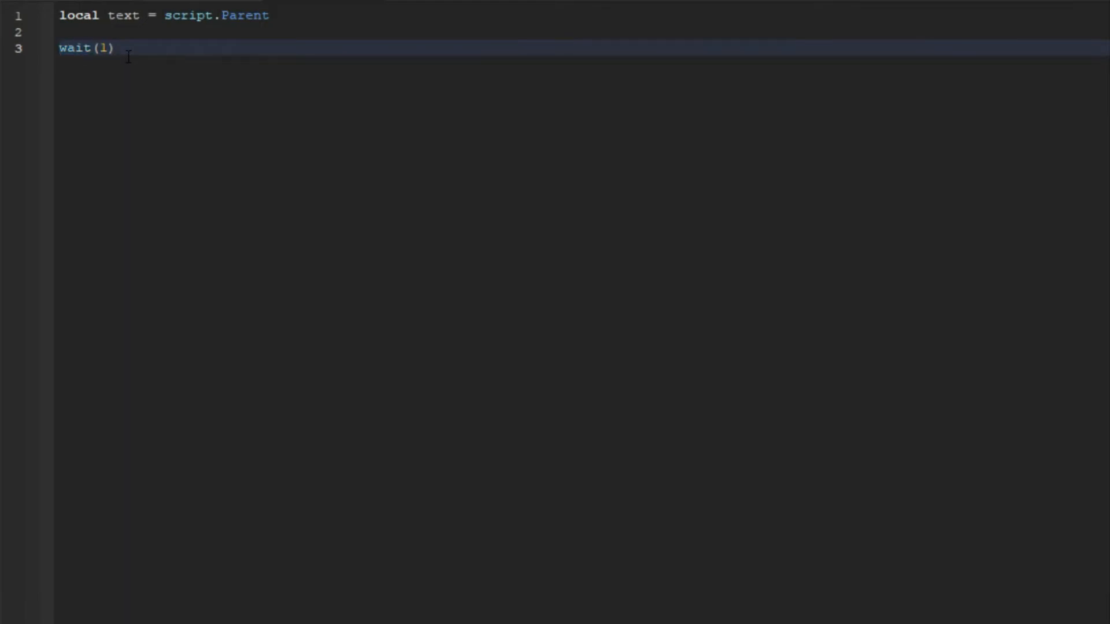
pyautogui.write('text')
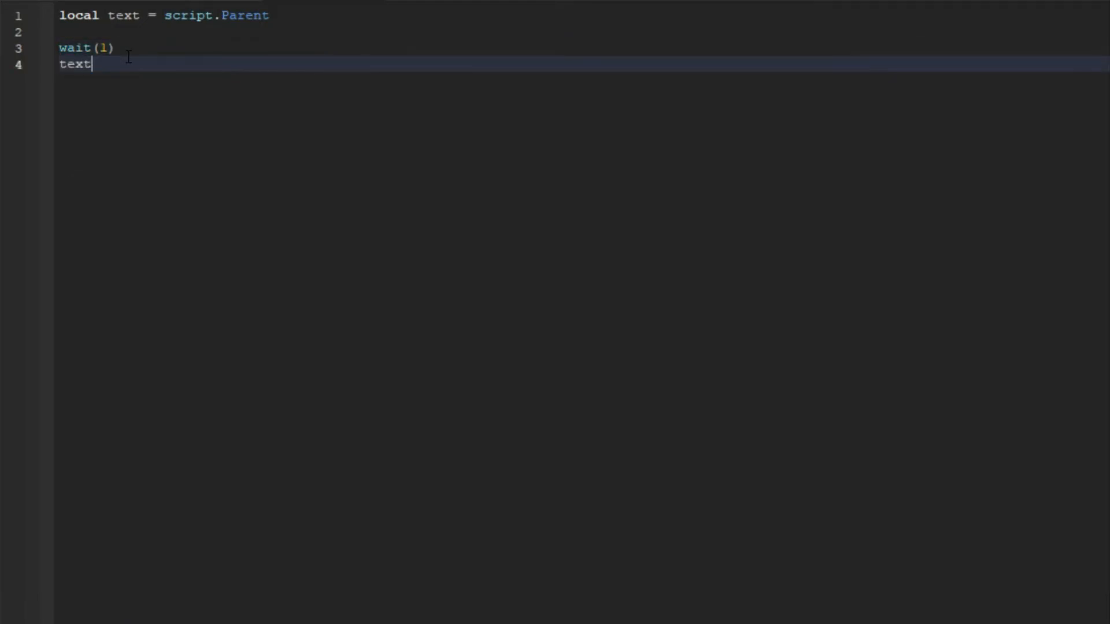
pyautogui.write('.Text')
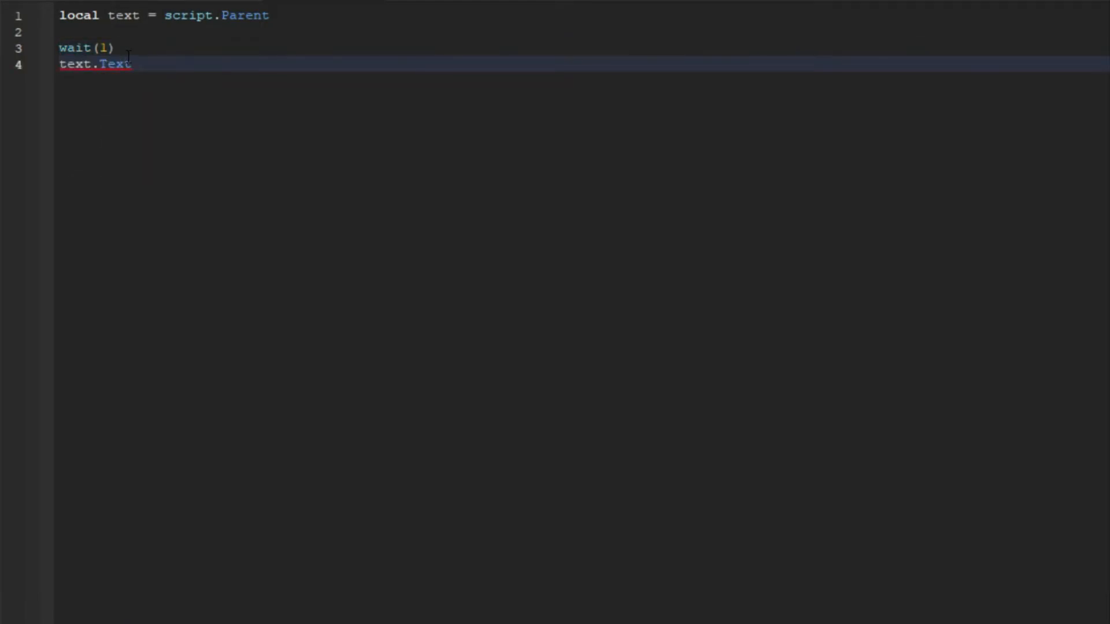
pyautogui.write('= "')
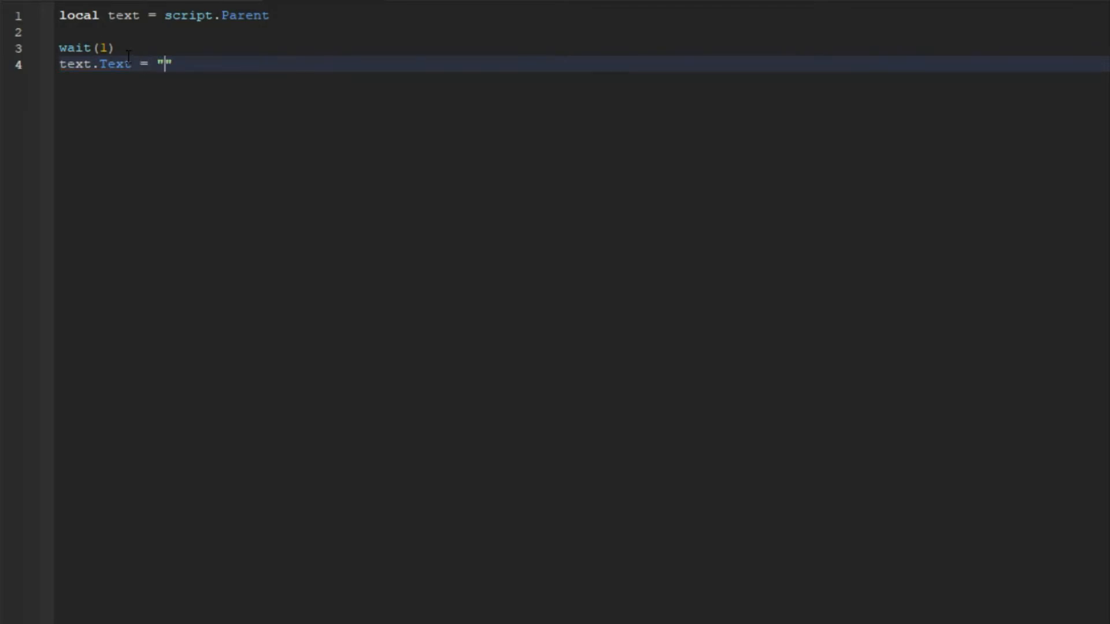
pyautogui.write('Loading.')
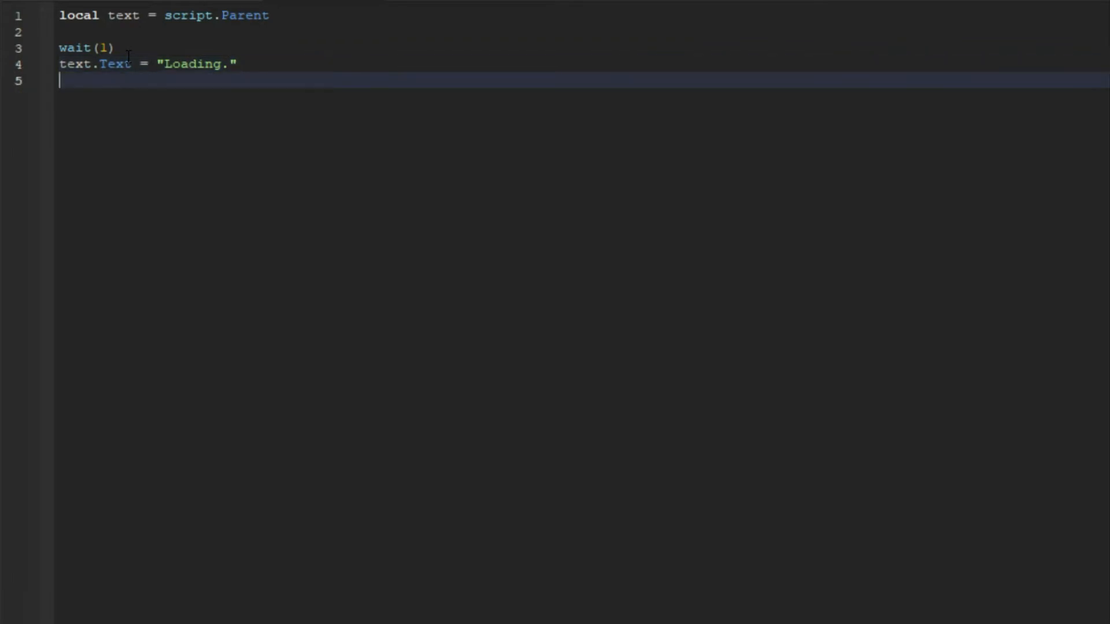
pyautogui.press('Backspace')
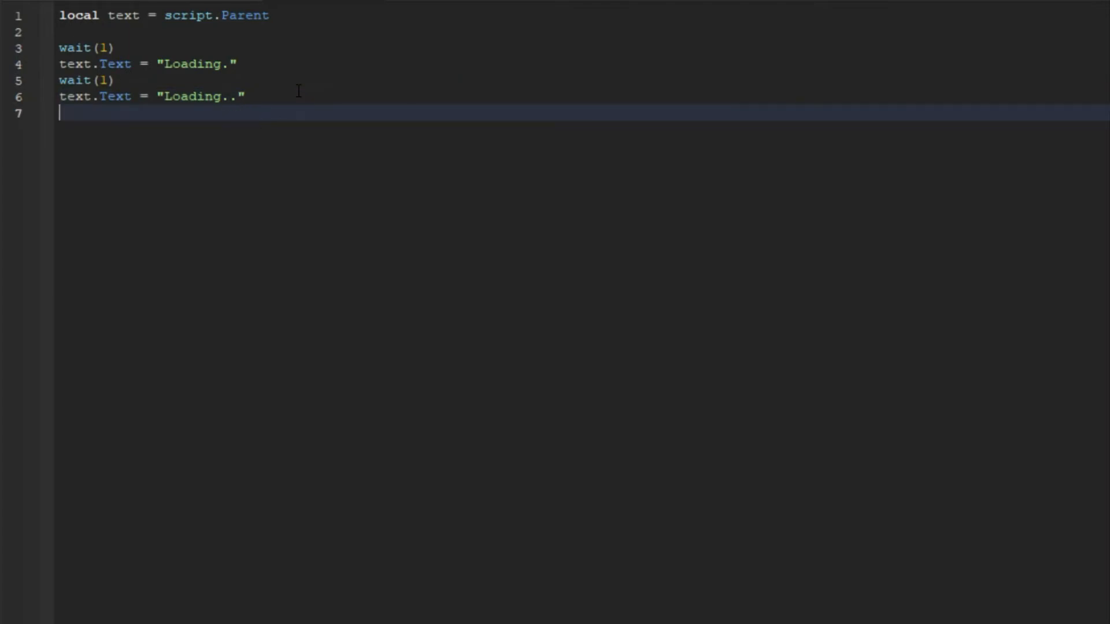
# Add repeated wait(1) lines cycling the dots and ending with text.Text = "Loaded"
pyautogui.write('wait(1)')
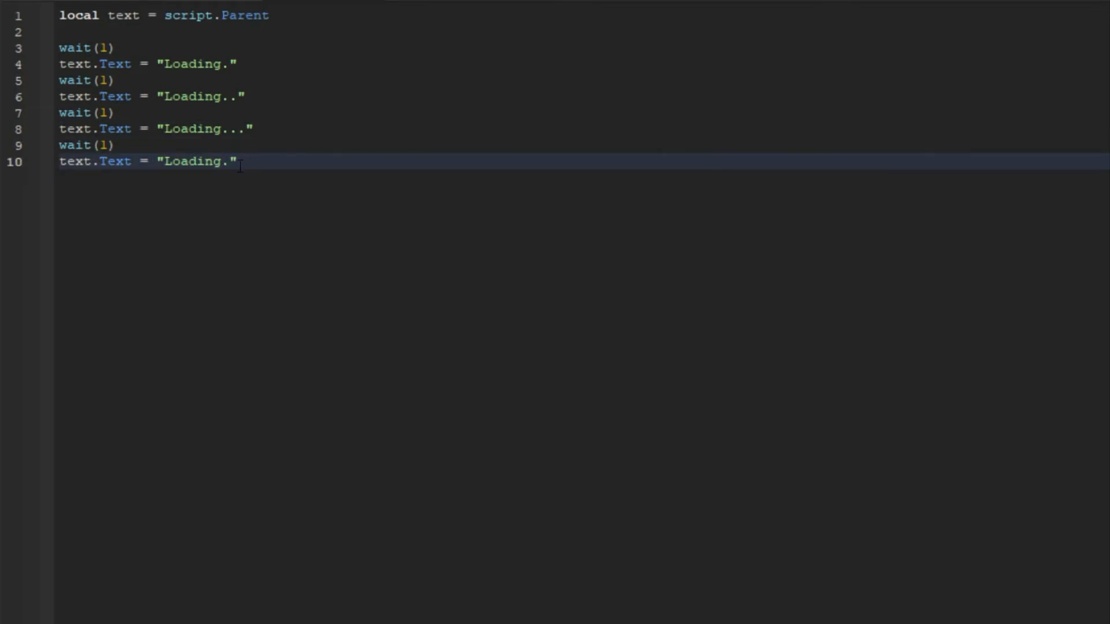
pyautogui.write('..')
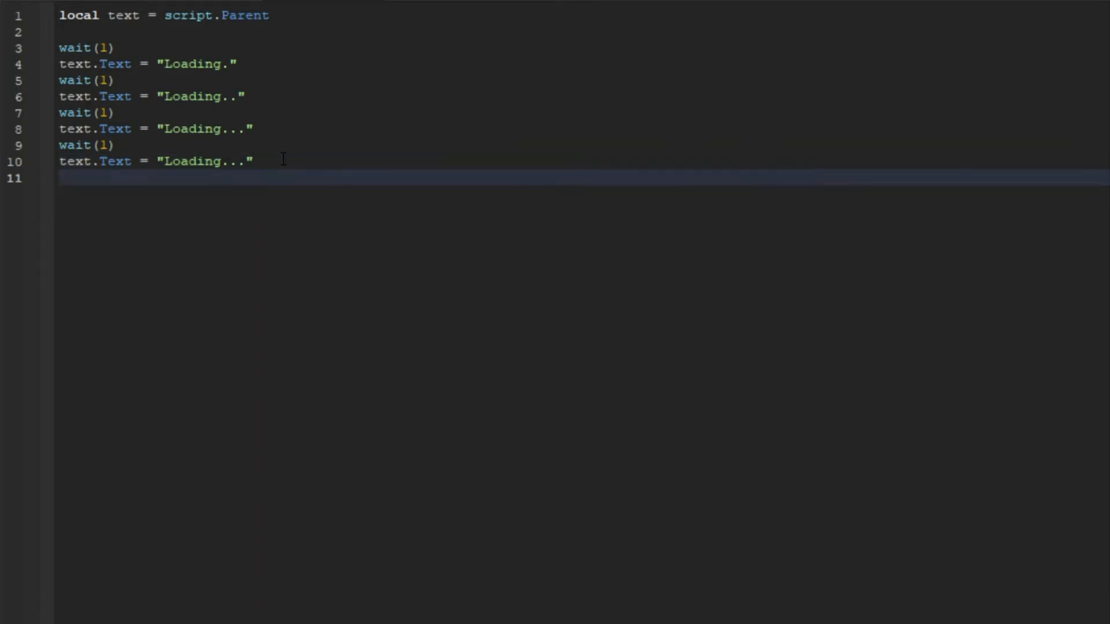
pyautogui.write('wait(1)')
pyautogui.write('text.Text = "Loading."')
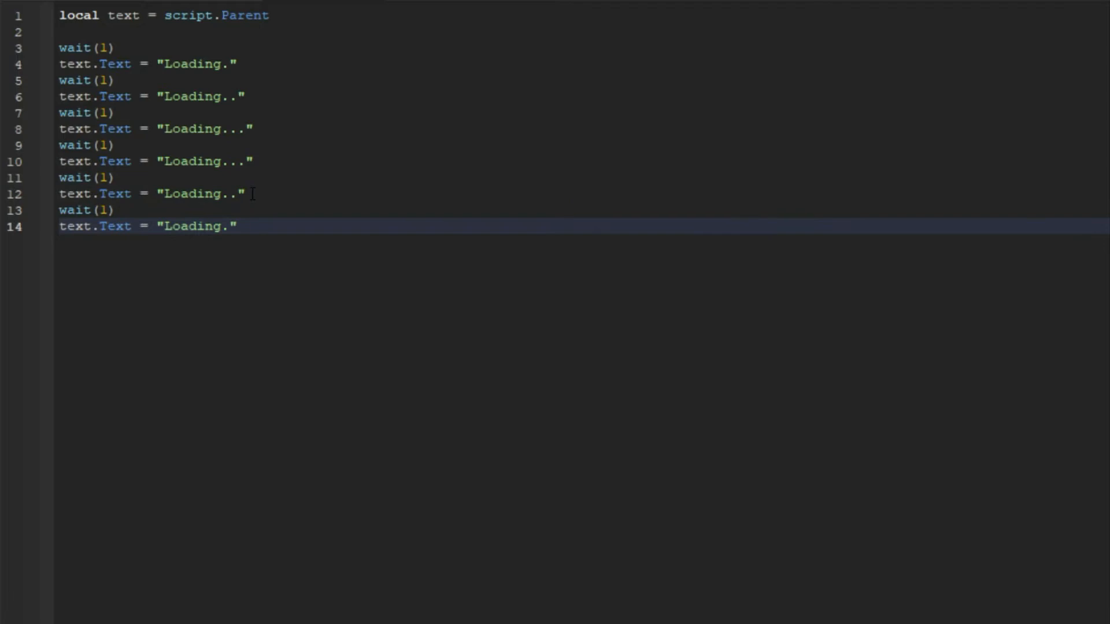
pyautogui.press('Enter')
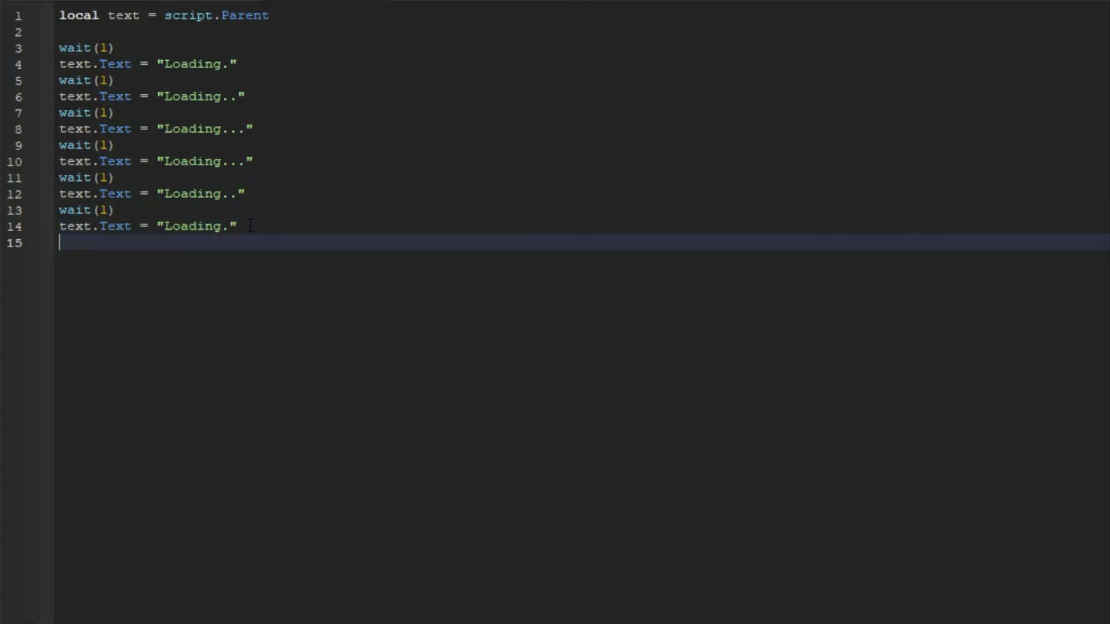
pyautogui.write('wait(1)')
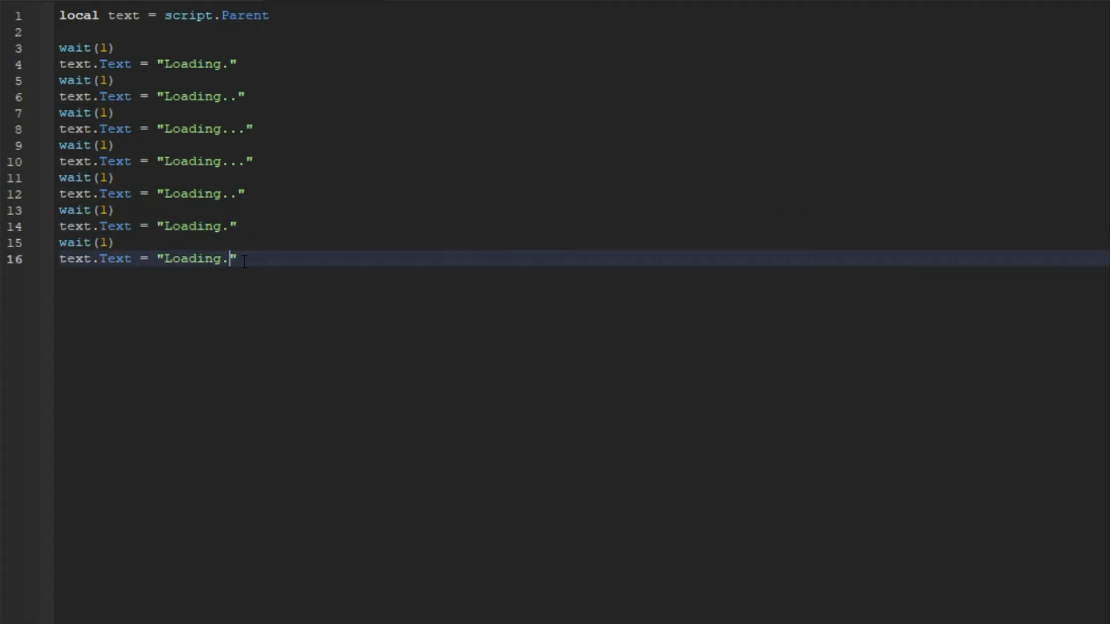
pyautogui.press('Backspace')
pyautogui.write('text.Text = "Loaded')
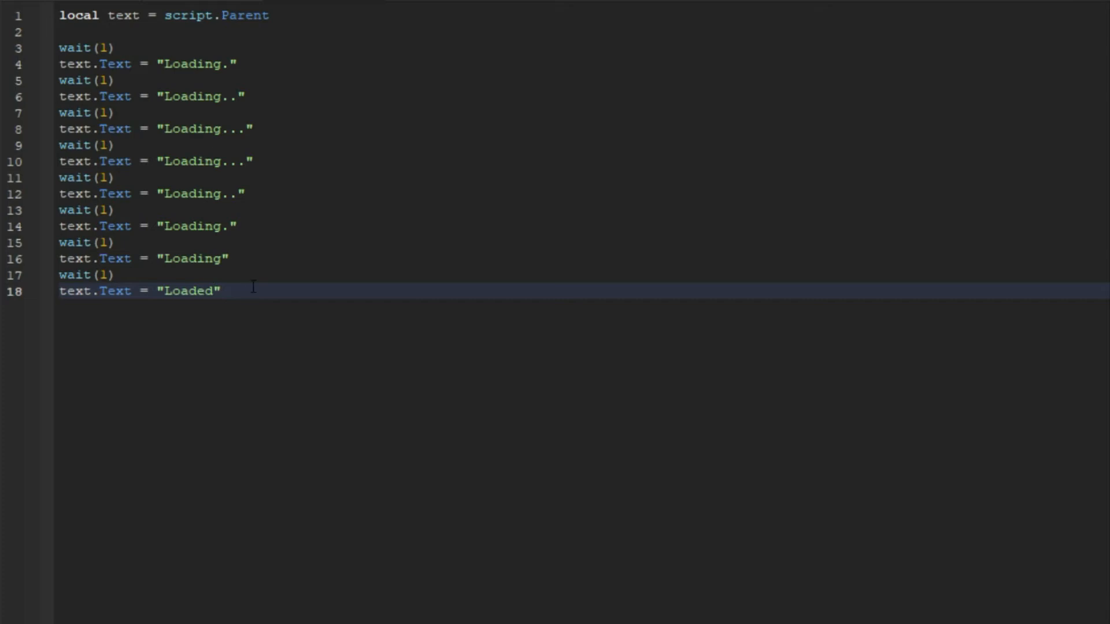
pyautogui.write('wa')
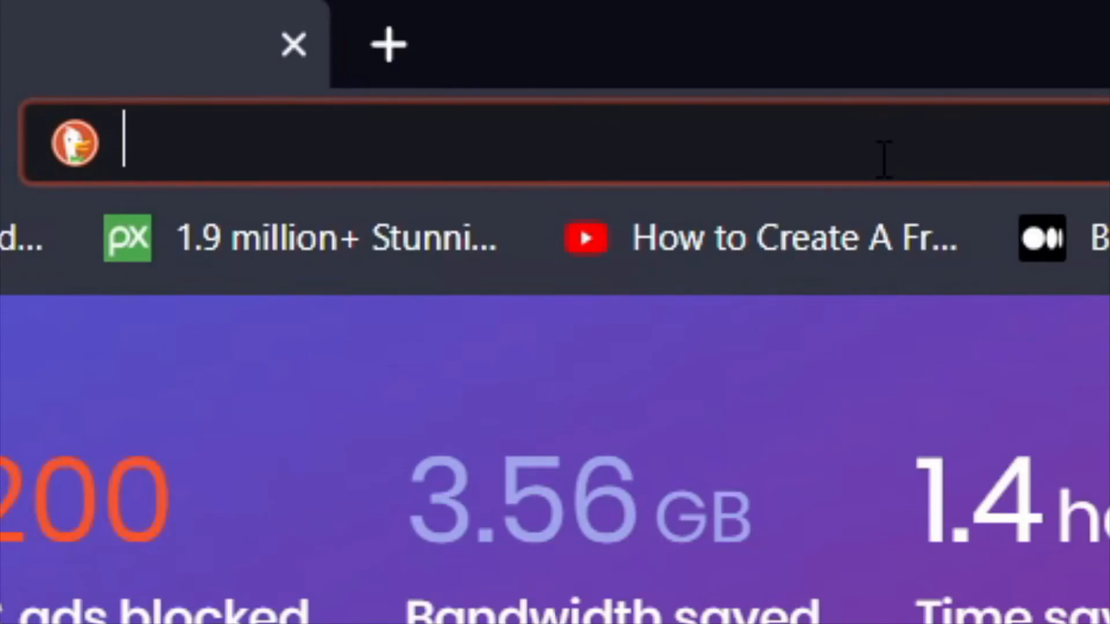
# Navigate to sites.google.com, go to the Code page and expand the Data Saving Leaderstats script
pyautogui.write('sites.go')
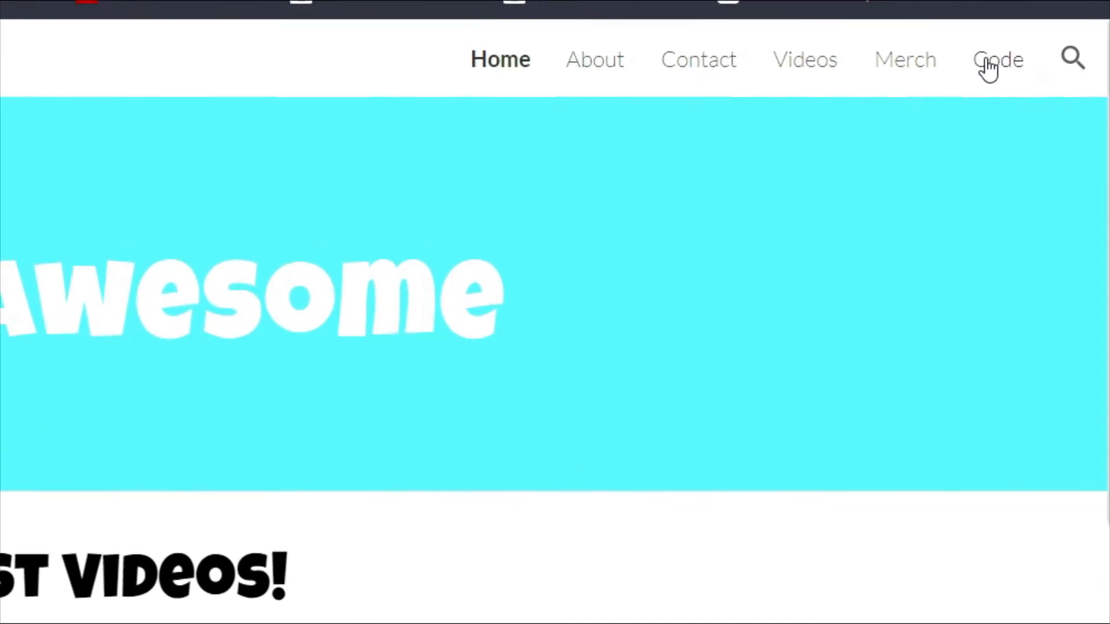
pyautogui.click(999, 60)
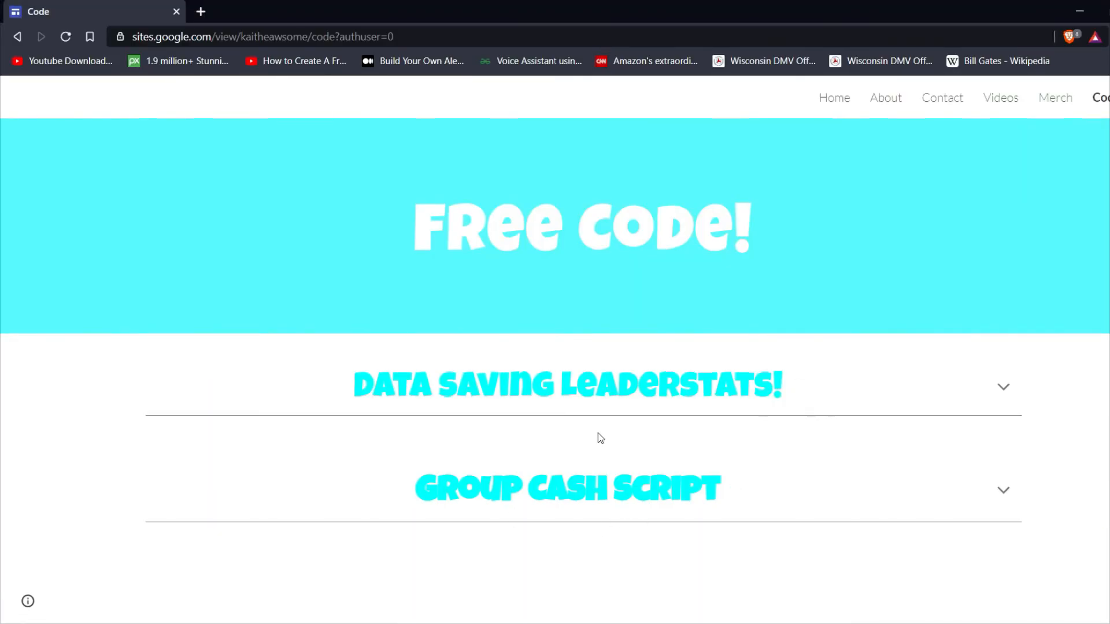
pyautogui.click(1004, 387)
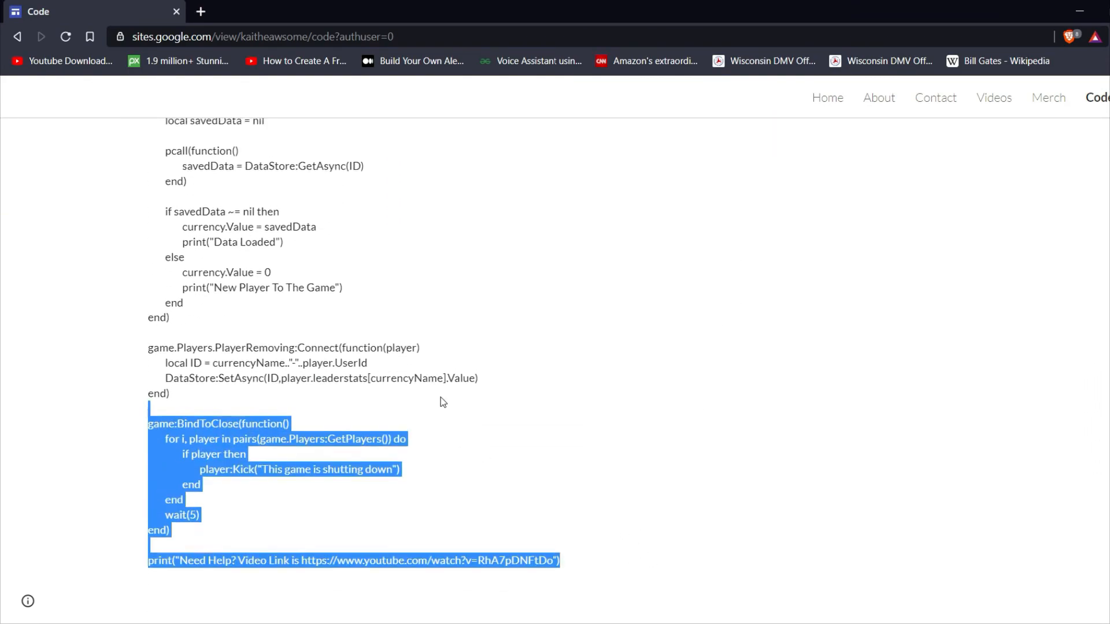
pyautogui.scroll(3)
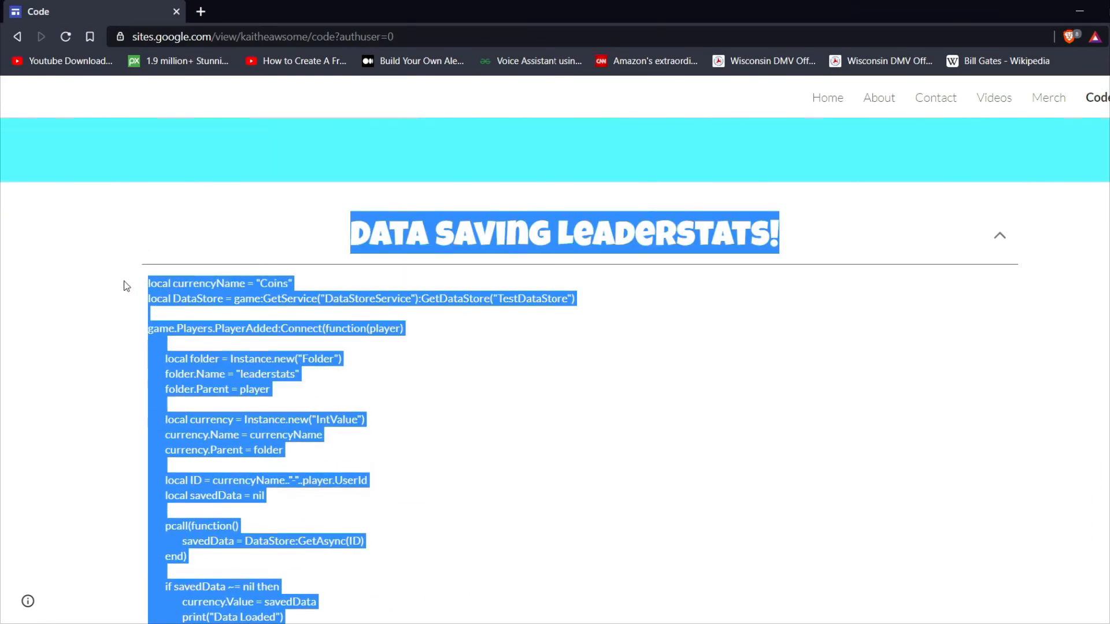